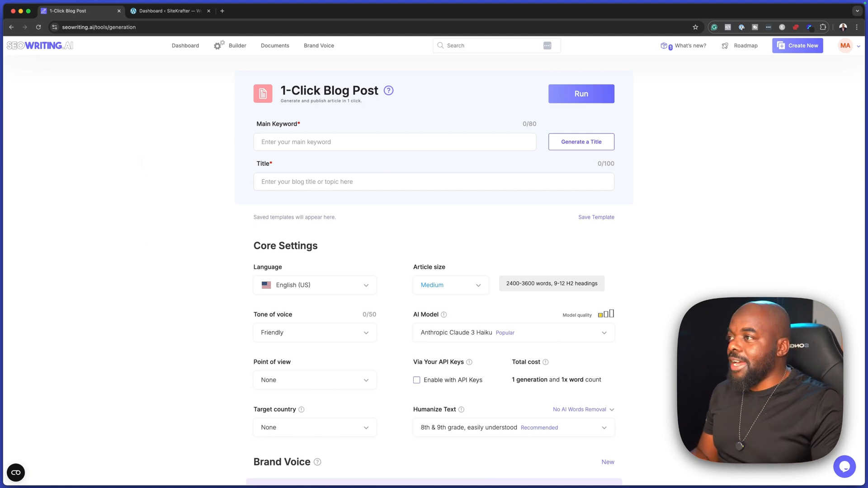
{"action": "mouse_move", "coordinate": [248, 189]}
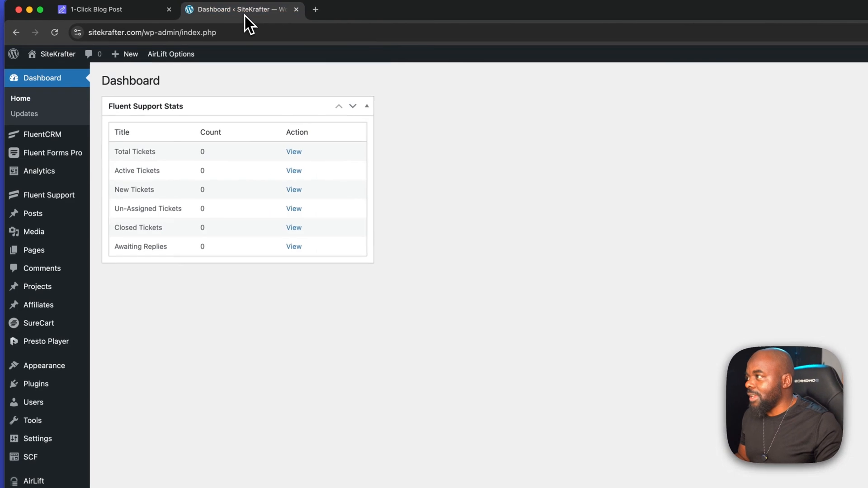
Search Add New Plugin for SEOWRITING and find the SEOWriting plugin already active.
{"action": "scroll", "scroll_direction": "down", "scroll_amount": 3}
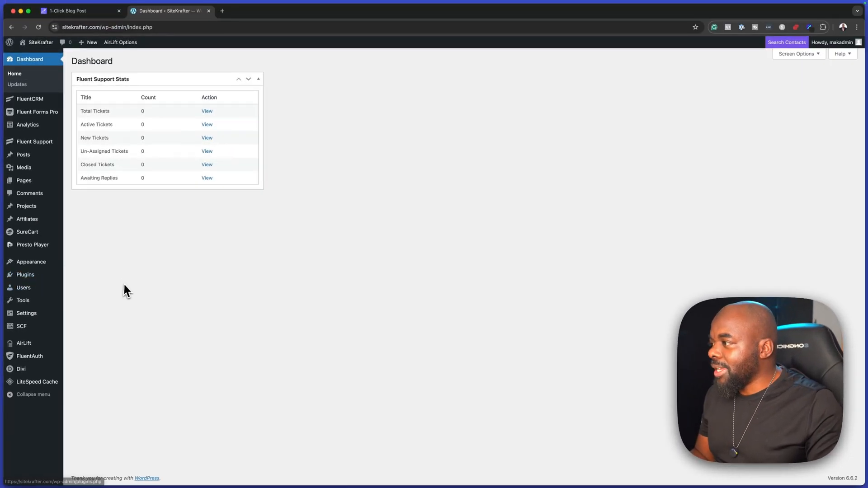
{"action": "mouse_move", "coordinate": [24, 274]}
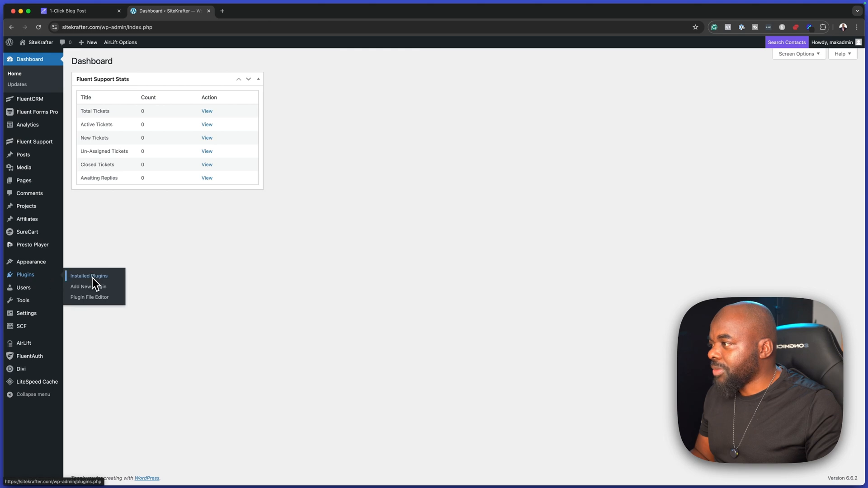
{"action": "left_click", "coordinate": [86, 286]}
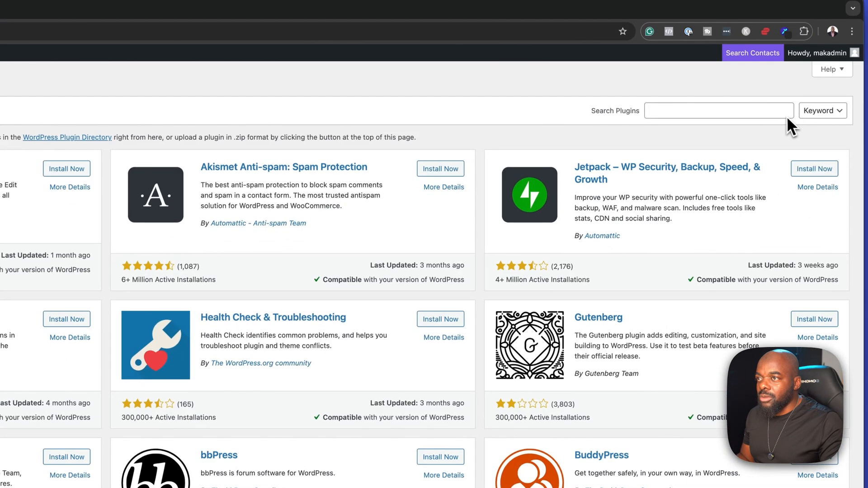
{"action": "type", "text": "SEOWRITING"}
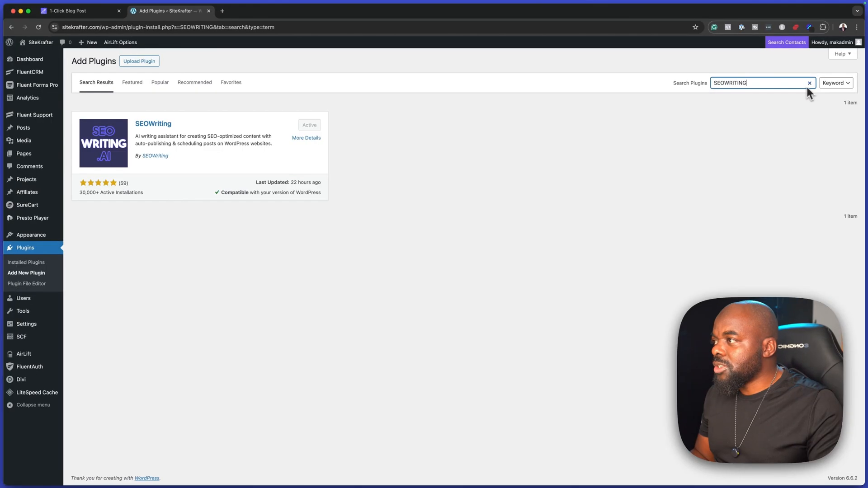
{"action": "mouse_move", "coordinate": [89, 203]}
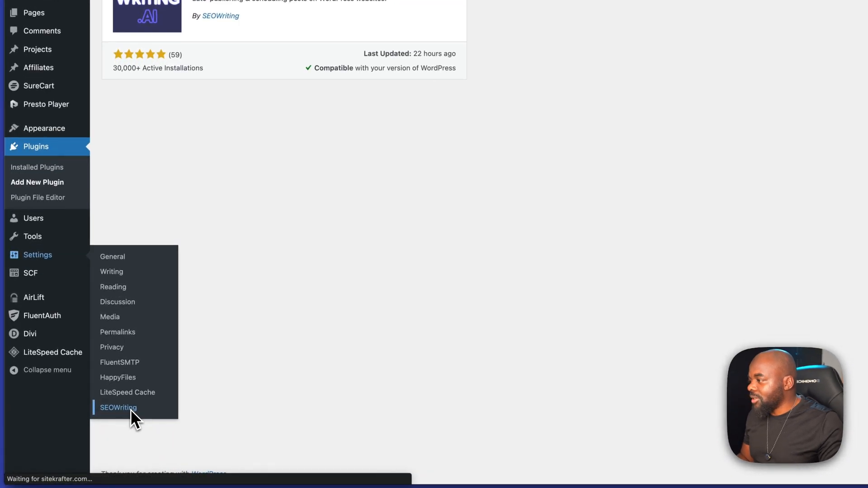
Save the SEOWriting plugin settings and check the General tab's SEOWRITING.AI connection status.
{"action": "left_click", "coordinate": [118, 407]}
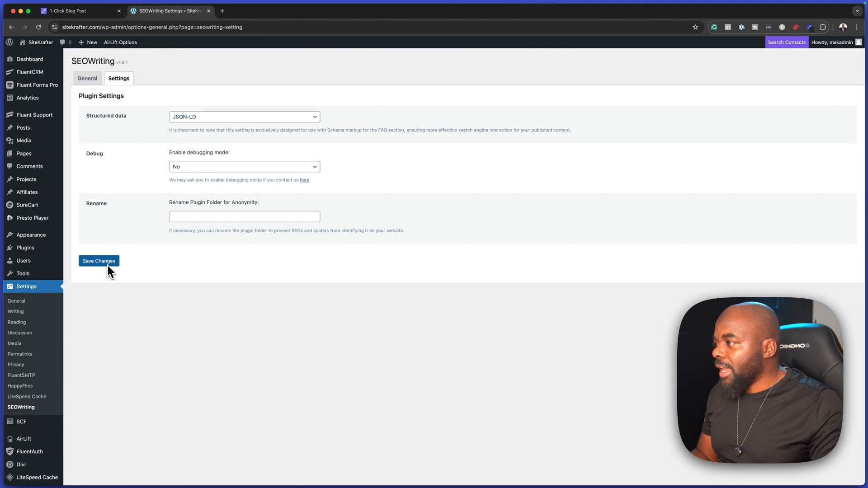
{"action": "left_click", "coordinate": [99, 261]}
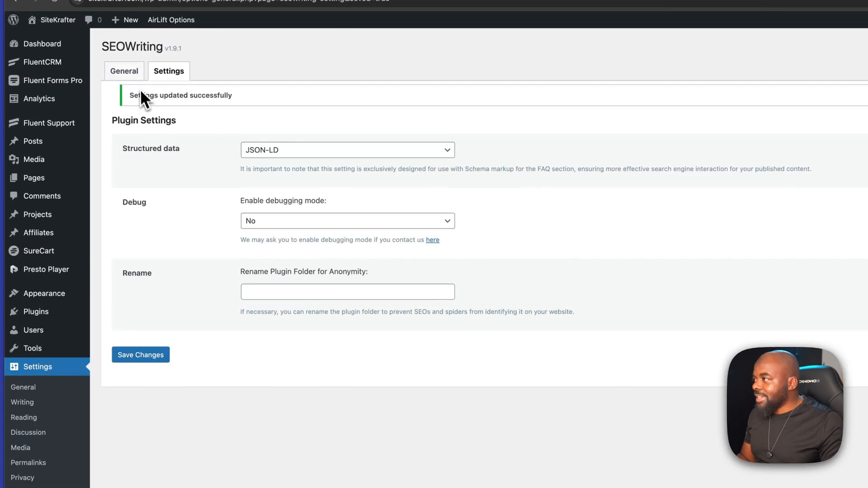
{"action": "left_click", "coordinate": [123, 71]}
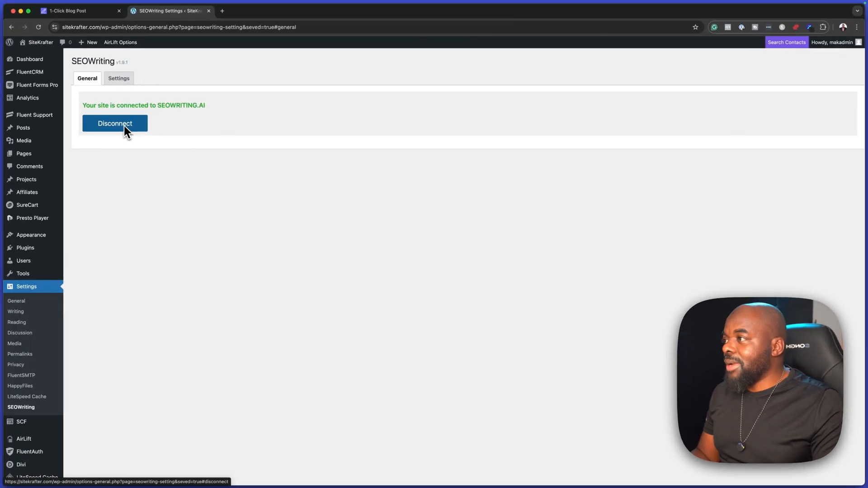
{"action": "mouse_move", "coordinate": [236, 123]}
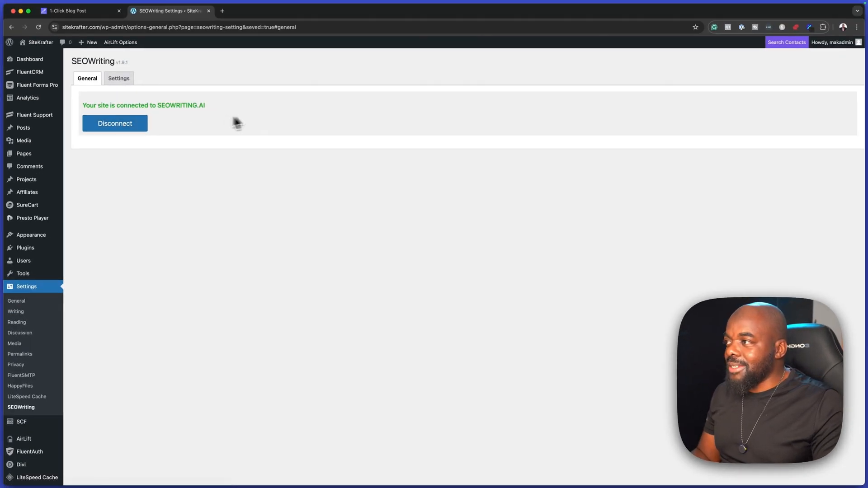
Enter keyword SureMembers and title 'Complete view of SureMembers' in the 1-Click Blog Post form.
{"action": "left_click", "coordinate": [66, 11]}
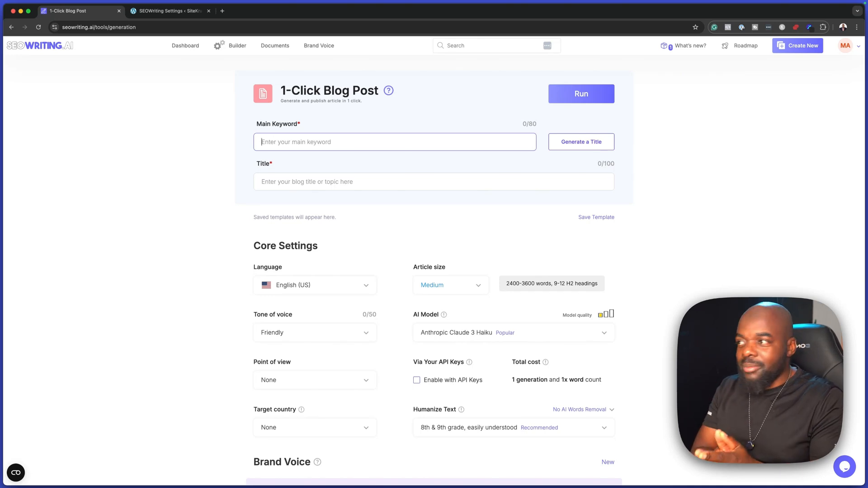
{"action": "type", "text": "SureMembers"}
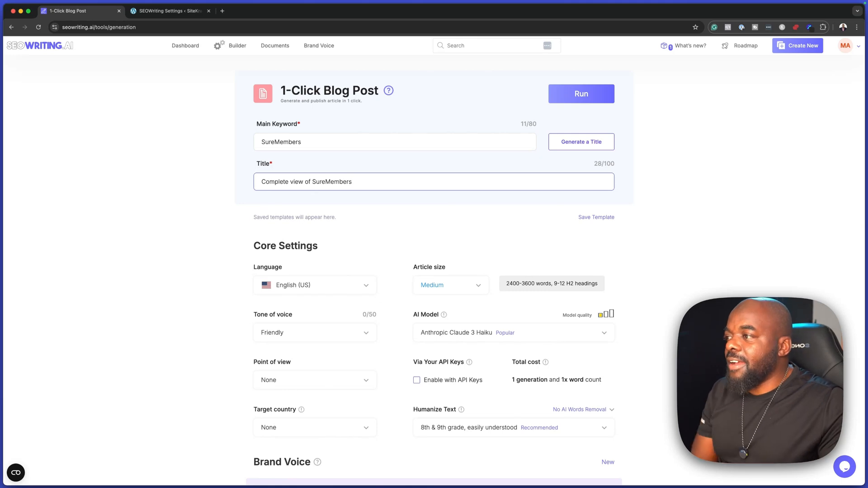
{"action": "scroll", "scroll_direction": "down", "scroll_amount": 3}
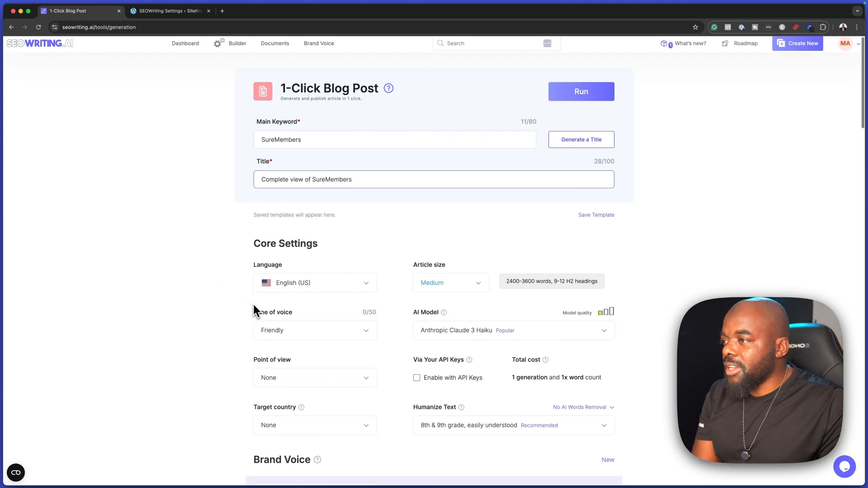
{"action": "scroll", "scroll_direction": "down", "scroll_amount": 3}
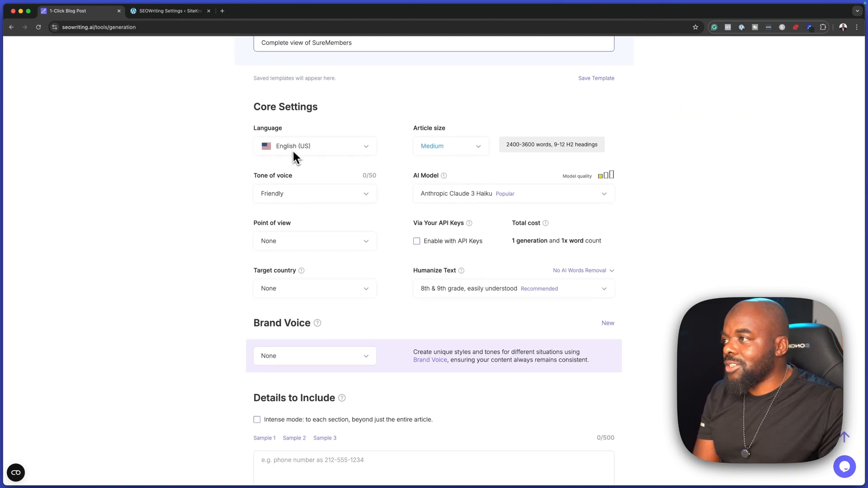
{"action": "mouse_move", "coordinate": [472, 154]}
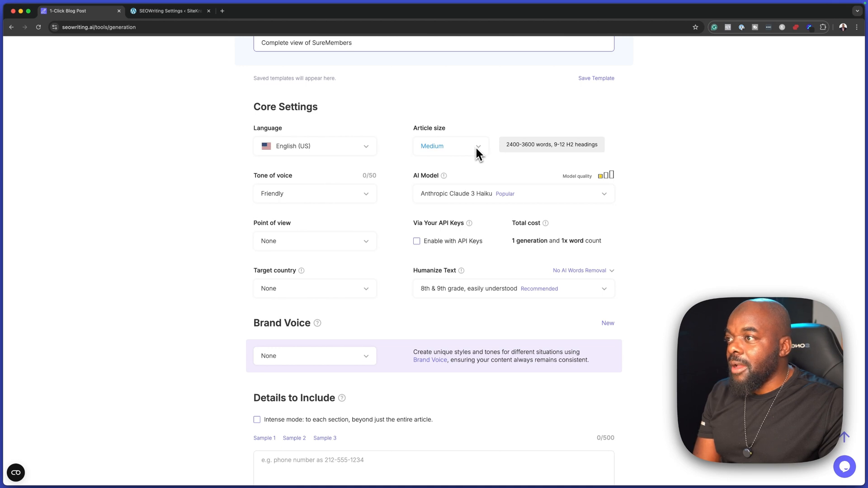
{"action": "left_click", "coordinate": [476, 145]}
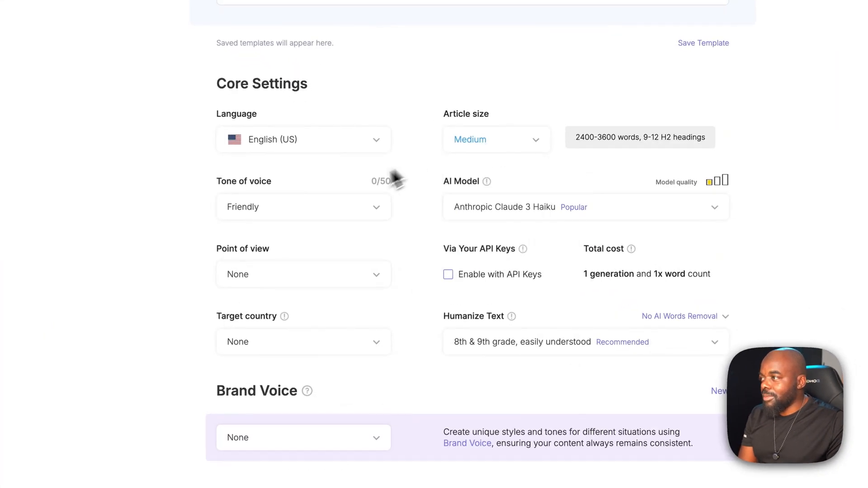
{"action": "left_click", "coordinate": [303, 206]}
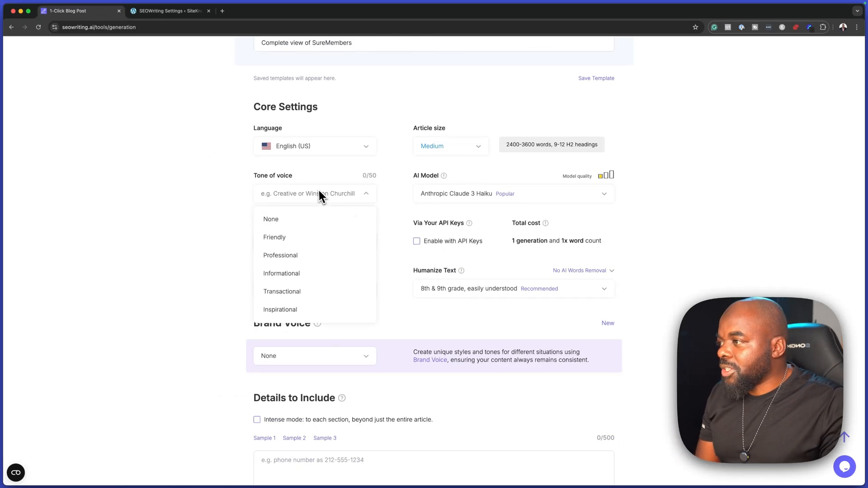
{"action": "mouse_move", "coordinate": [323, 252]}
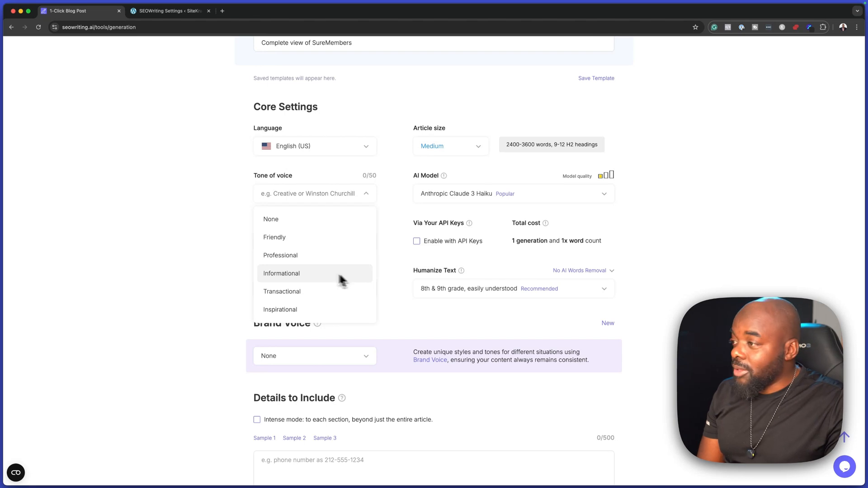
{"action": "left_click", "coordinate": [274, 237]}
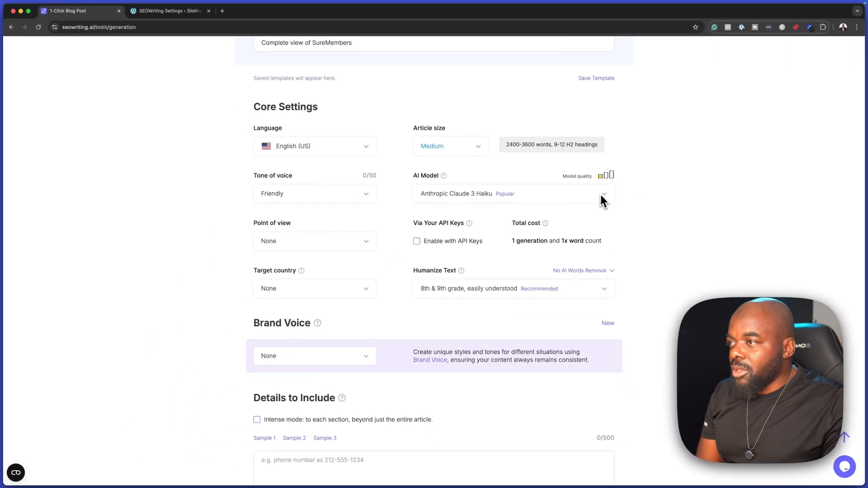
{"action": "mouse_move", "coordinate": [574, 216]}
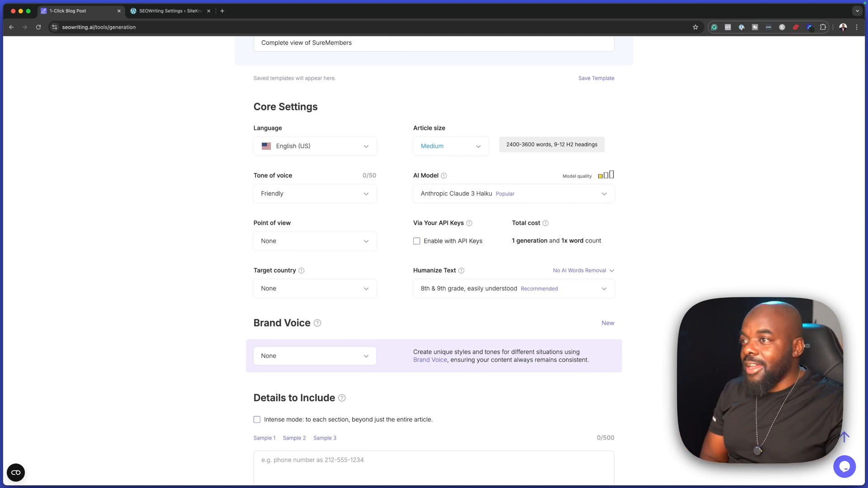
{"action": "left_click", "coordinate": [513, 193]}
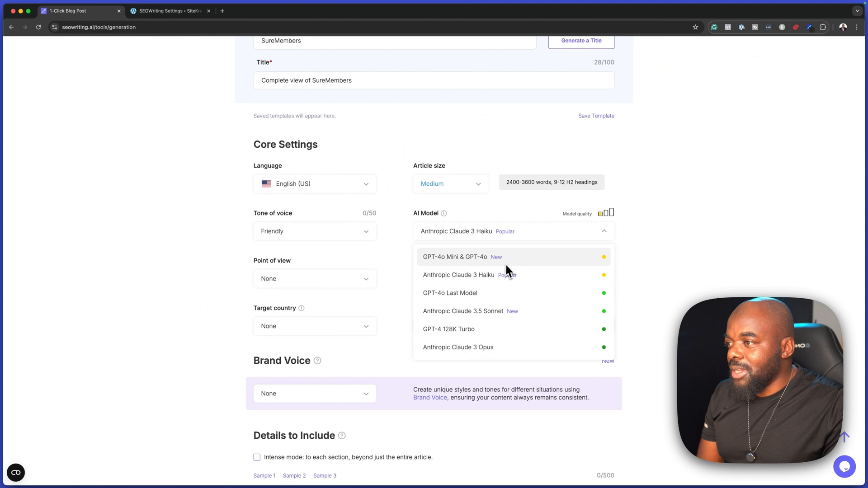
{"action": "mouse_move", "coordinate": [535, 311]}
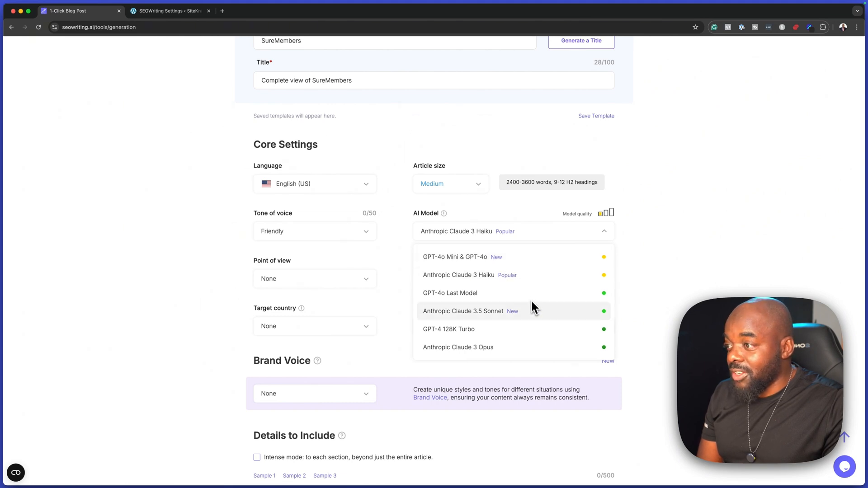
{"action": "scroll", "scroll_direction": "down", "scroll_amount": 3}
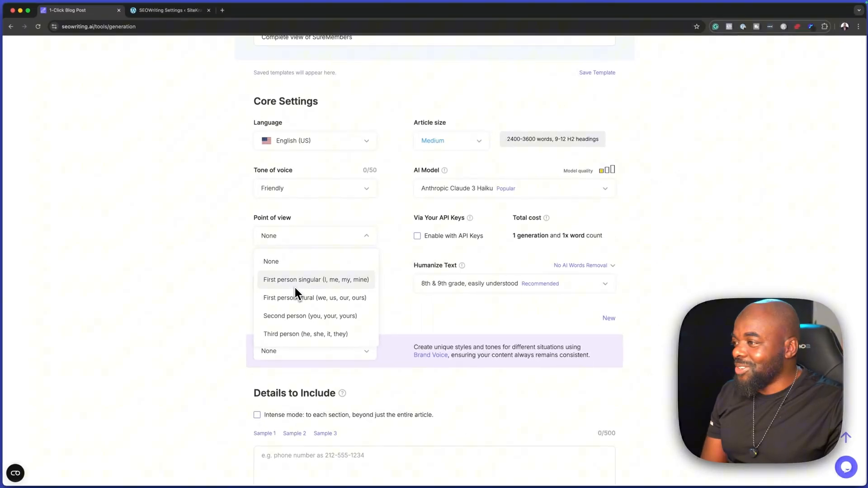
{"action": "mouse_move", "coordinate": [296, 311]}
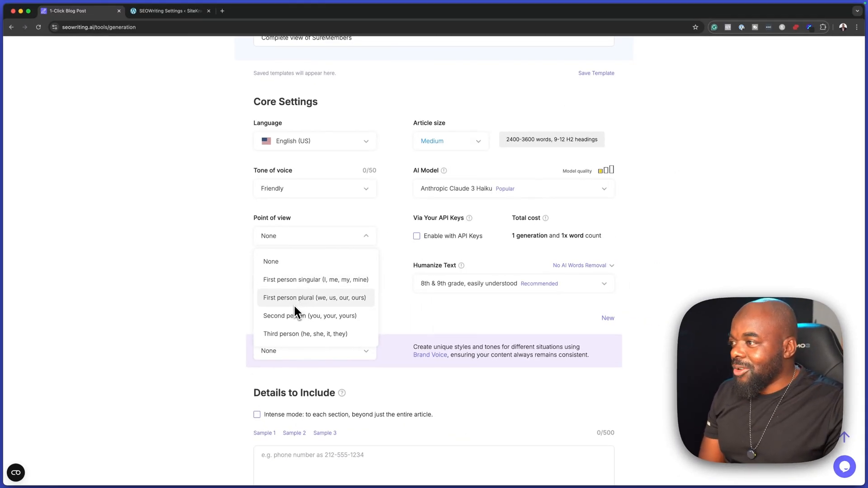
{"action": "mouse_move", "coordinate": [327, 310]}
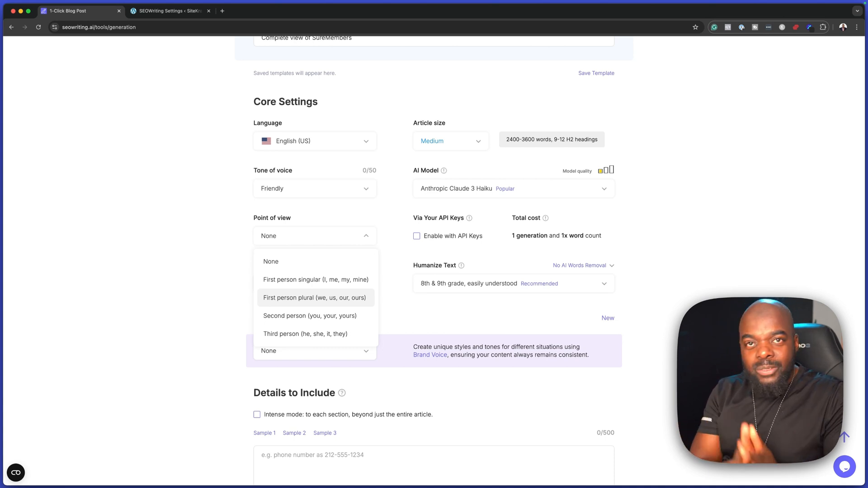
{"action": "left_click", "coordinate": [316, 280]}
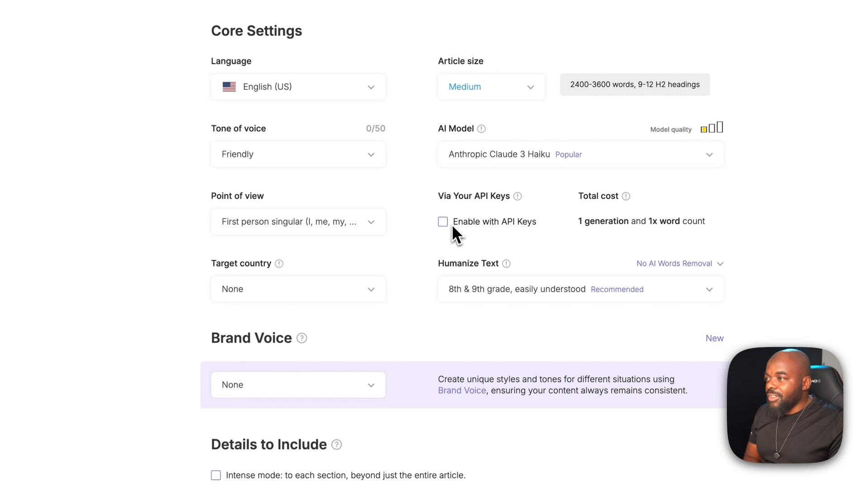
{"action": "left_click", "coordinate": [443, 221]}
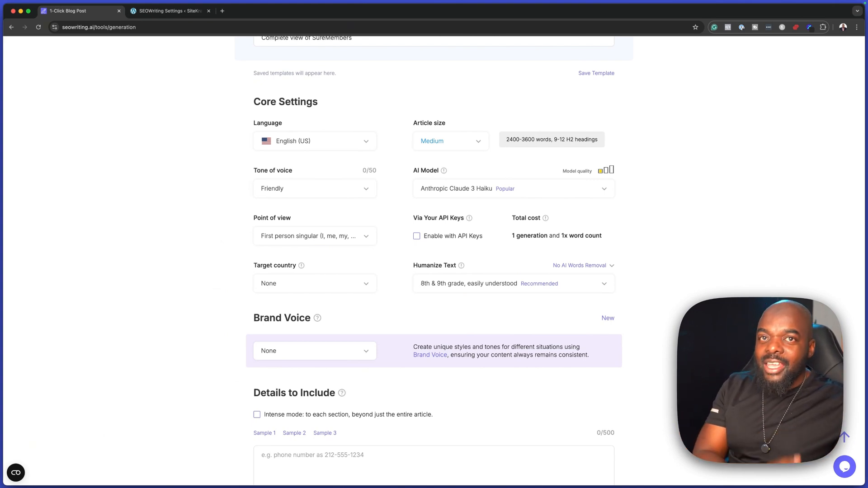
Choose United States as target country, leaving Humanize Text at 8th & 9th grade.
{"action": "scroll", "scroll_direction": "down", "scroll_amount": 3}
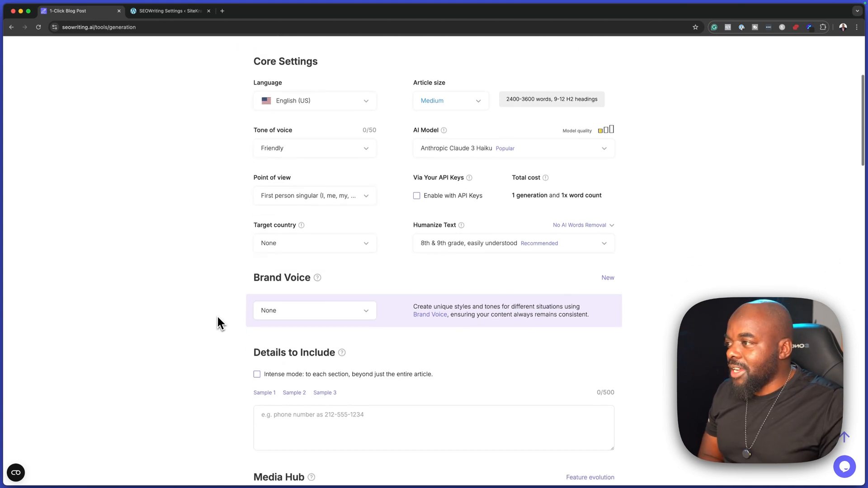
{"action": "left_click", "coordinate": [314, 243]}
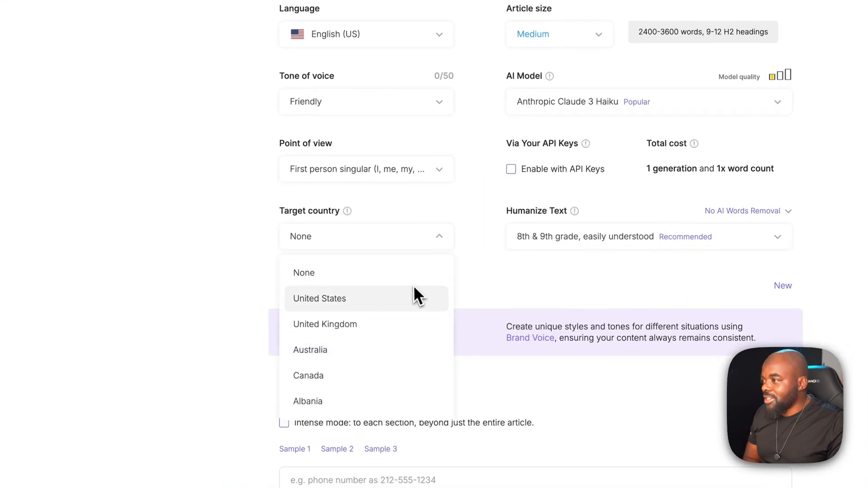
{"action": "left_click", "coordinate": [319, 298]}
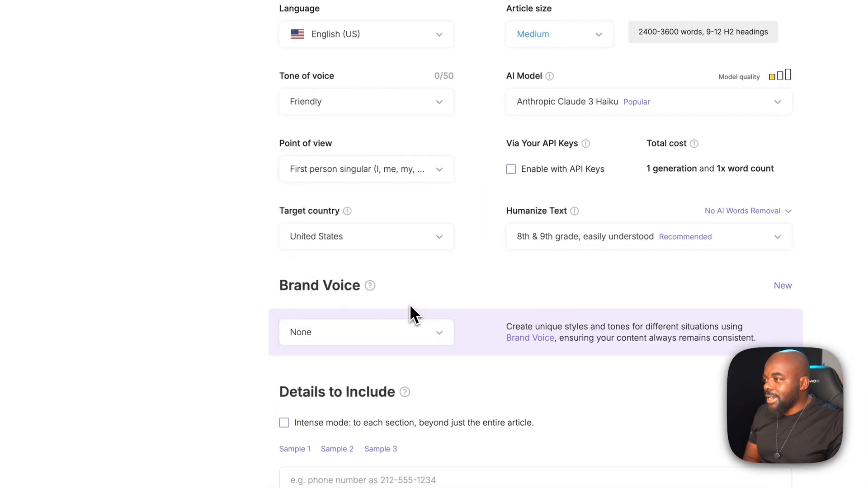
{"action": "scroll", "scroll_direction": "down", "scroll_amount": 3}
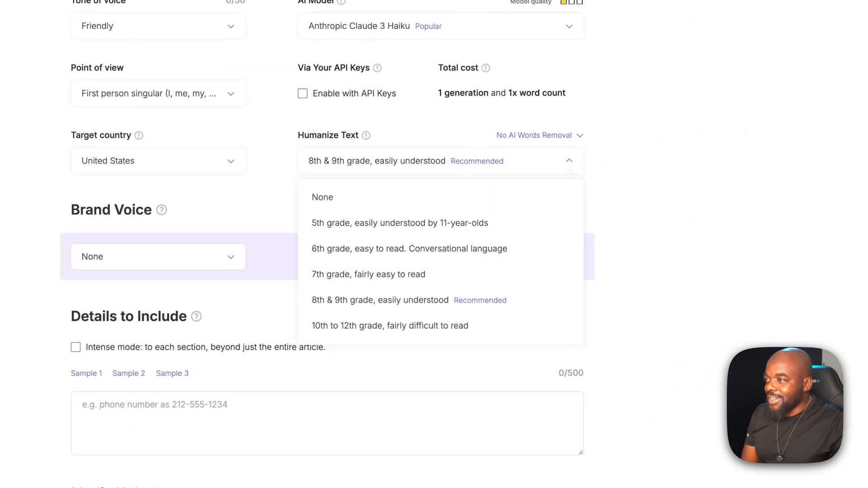
{"action": "mouse_move", "coordinate": [701, 185]}
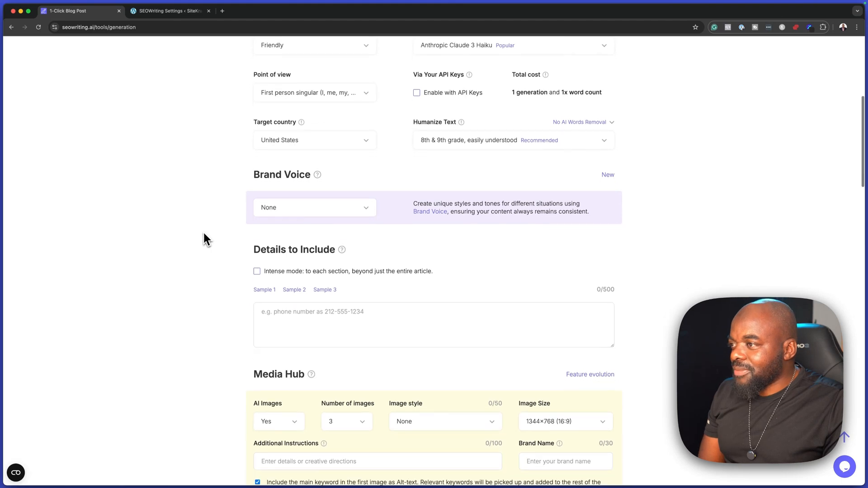
{"action": "left_click", "coordinate": [315, 208]}
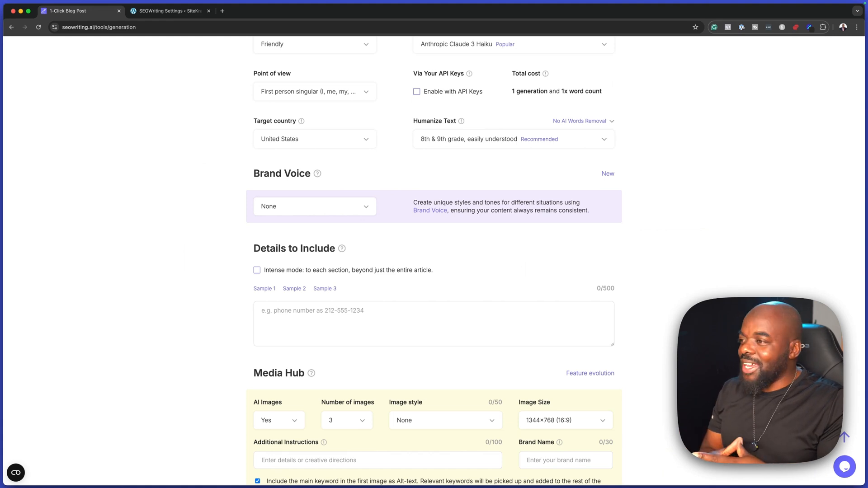
In Media Hub choose 4 images, Photo style, 1280×704 (20:11) size, and no YouTube videos.
{"action": "scroll", "scroll_direction": "down", "scroll_amount": 3}
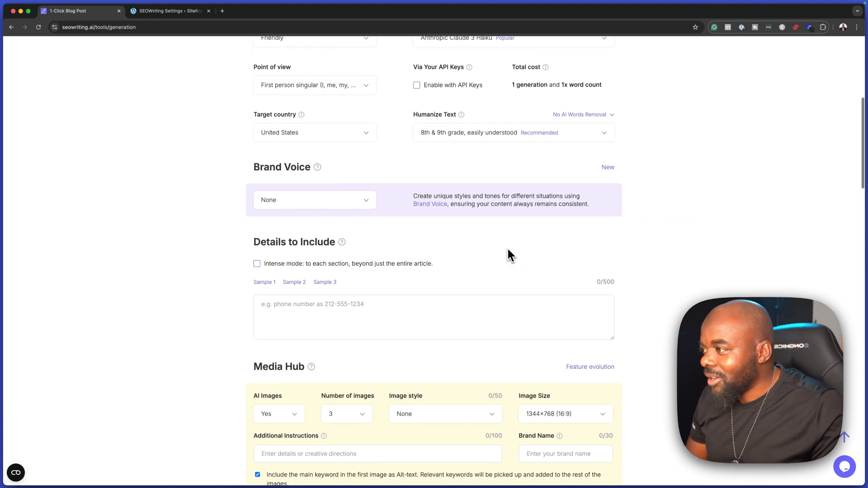
{"action": "scroll", "scroll_direction": "down", "scroll_amount": 3}
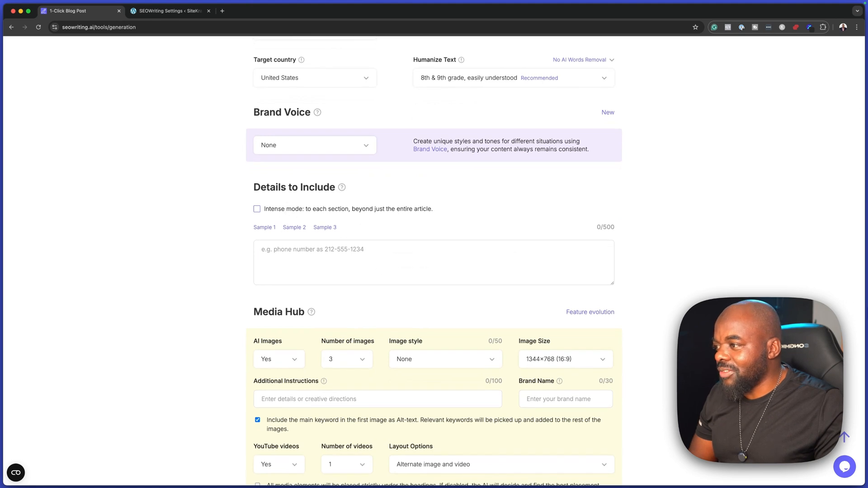
{"action": "scroll", "scroll_direction": "down", "scroll_amount": 3}
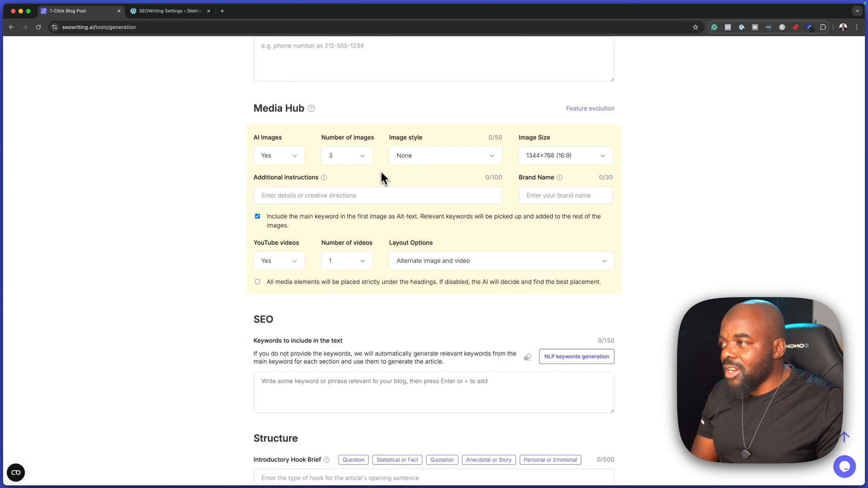
{"action": "left_click", "coordinate": [346, 155]}
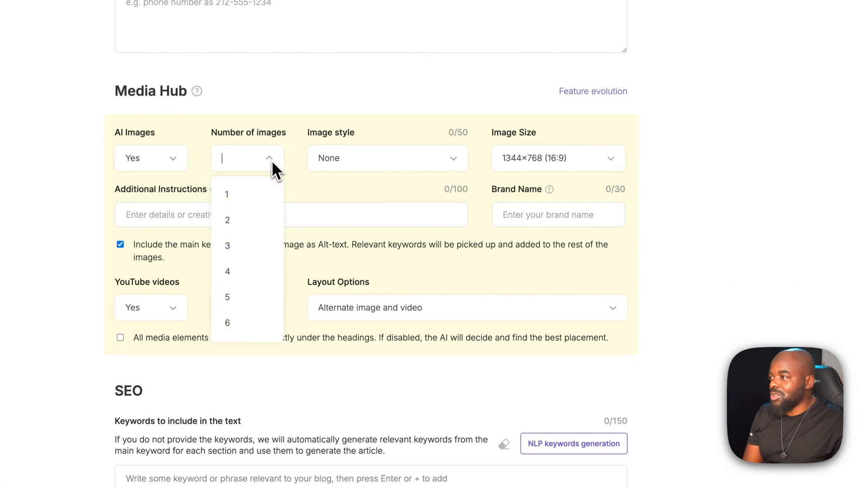
{"action": "left_click", "coordinate": [227, 271]}
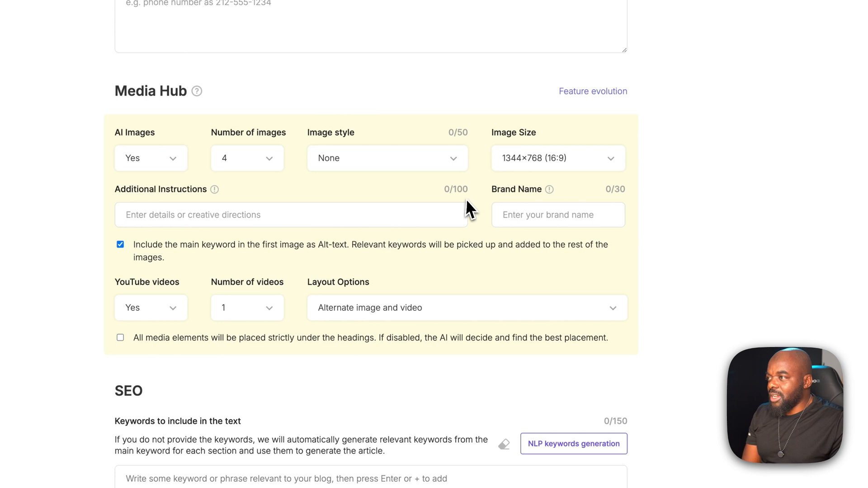
{"action": "left_click", "coordinate": [387, 158]}
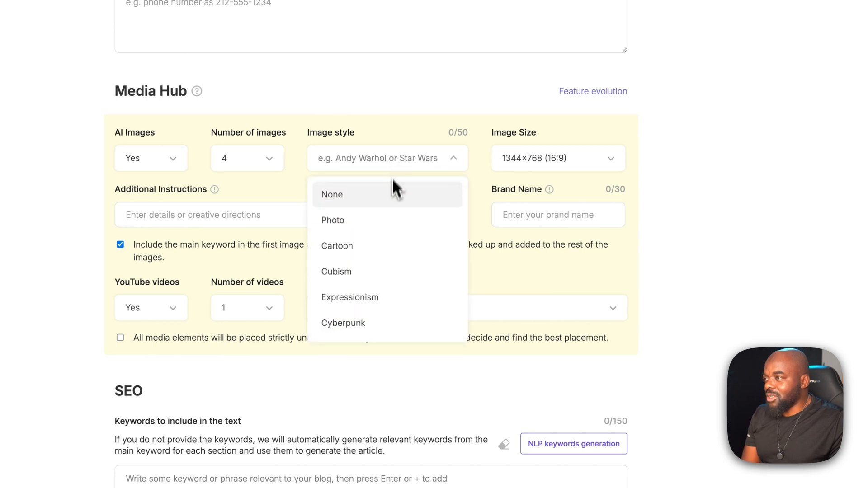
{"action": "left_click", "coordinate": [332, 221]}
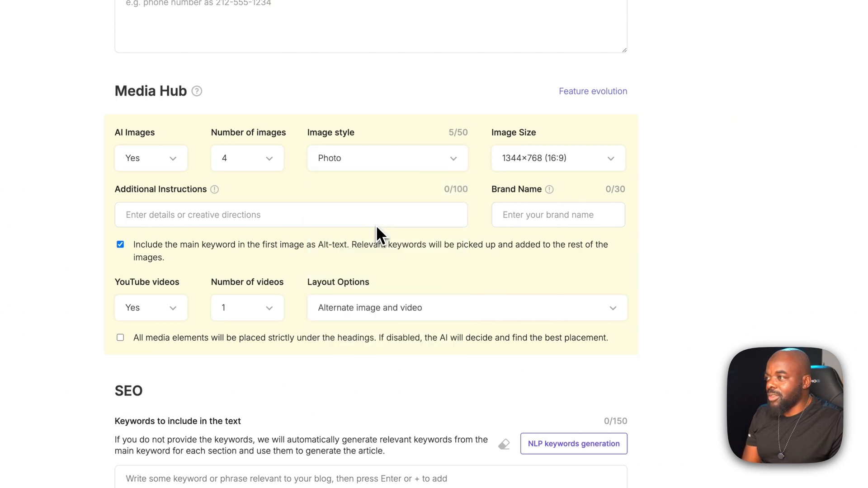
{"action": "mouse_move", "coordinate": [617, 180]}
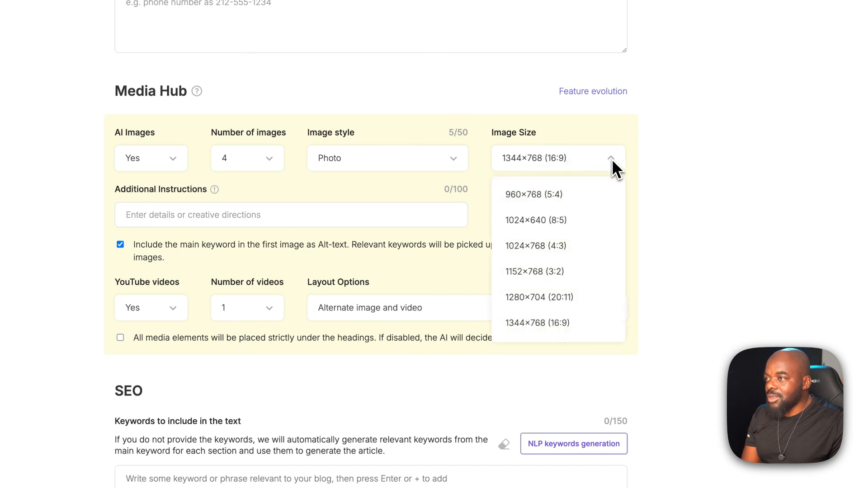
{"action": "mouse_move", "coordinate": [592, 307]}
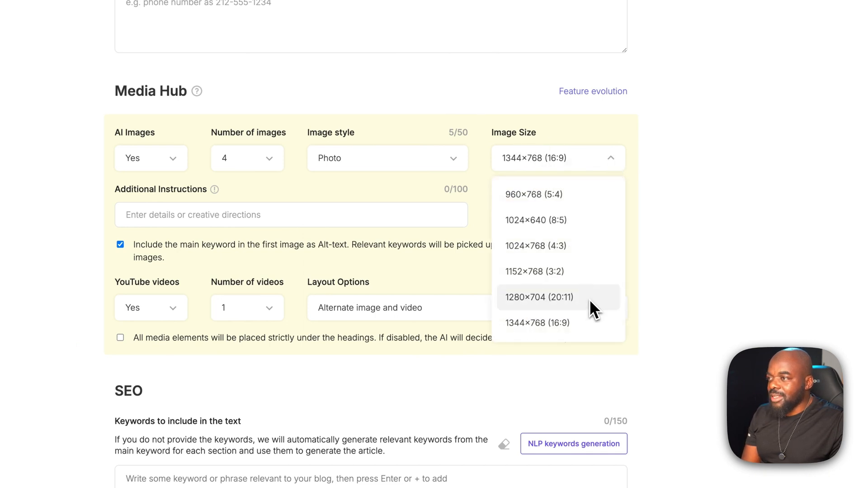
{"action": "left_click", "coordinate": [539, 297]}
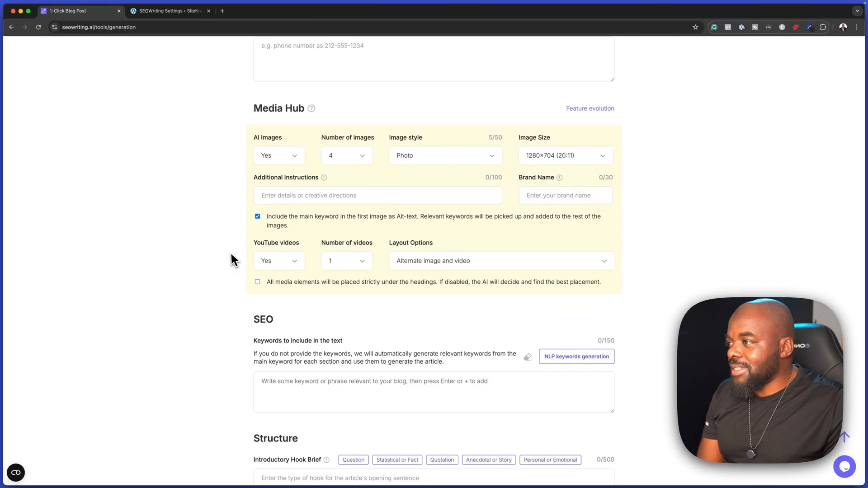
{"action": "scroll", "scroll_direction": "down", "scroll_amount": 3}
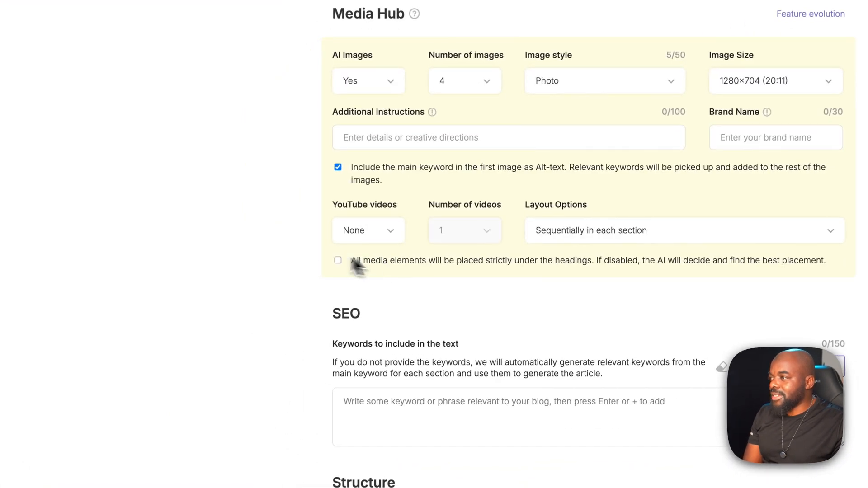
{"action": "mouse_move", "coordinate": [269, 248]}
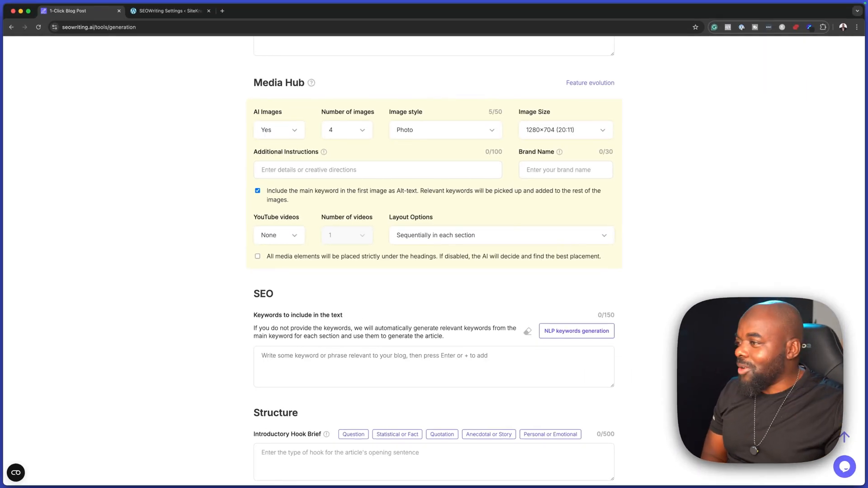
Run NLP keyword generation, yielding eight keywords like suremembers and membership management.
{"action": "scroll", "scroll_direction": "down", "scroll_amount": 3}
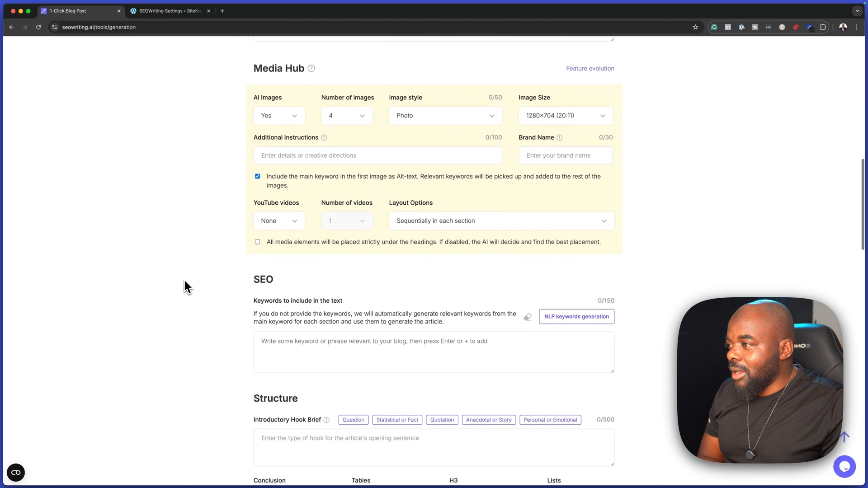
{"action": "scroll", "scroll_direction": "down", "scroll_amount": 3}
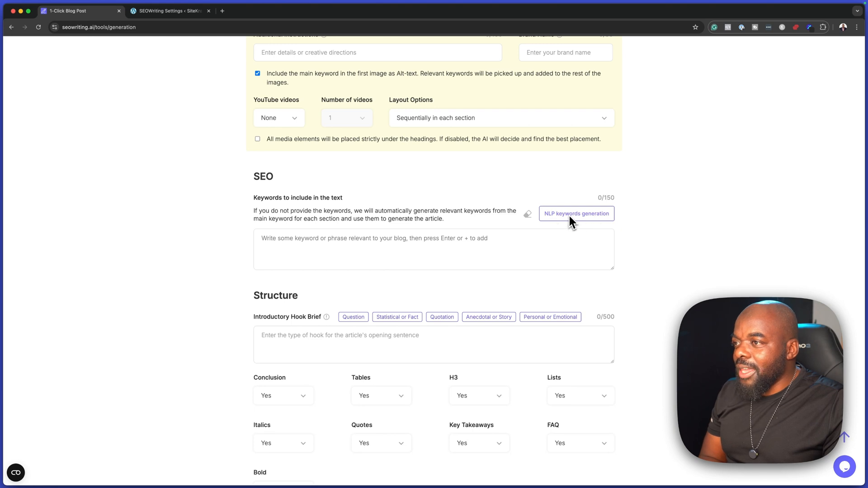
{"action": "left_click", "coordinate": [576, 214]}
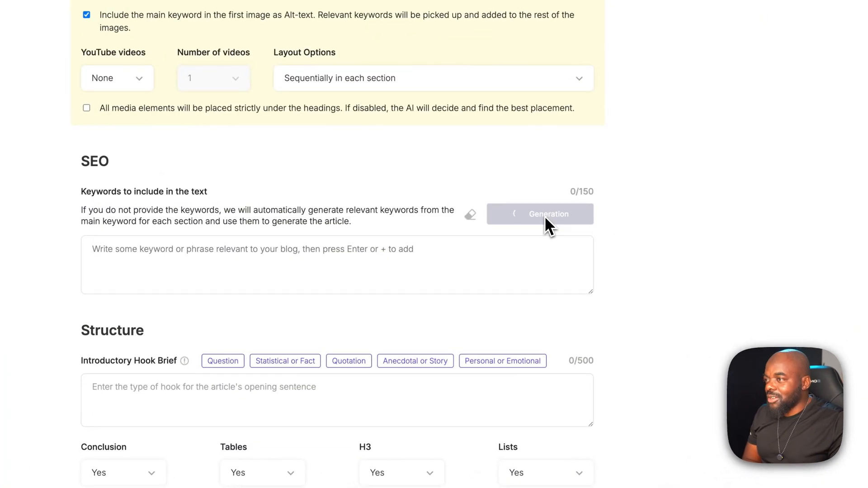
{"action": "left_click", "coordinate": [540, 213]}
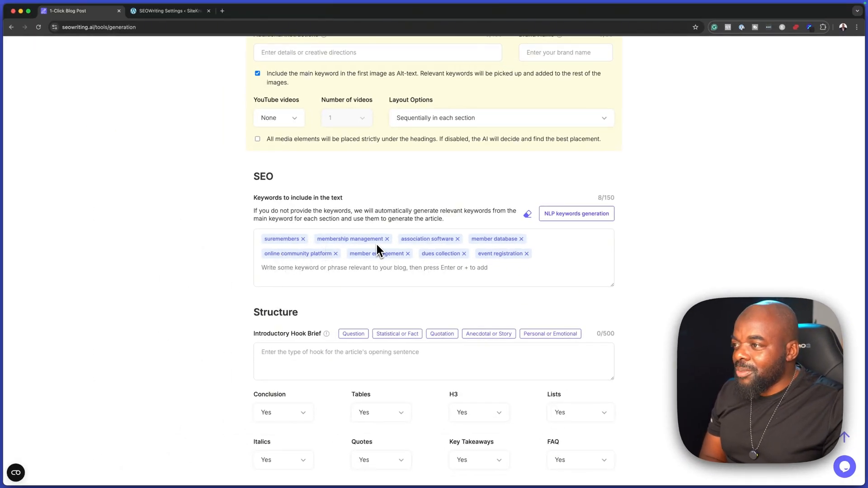
{"action": "mouse_move", "coordinate": [526, 266]}
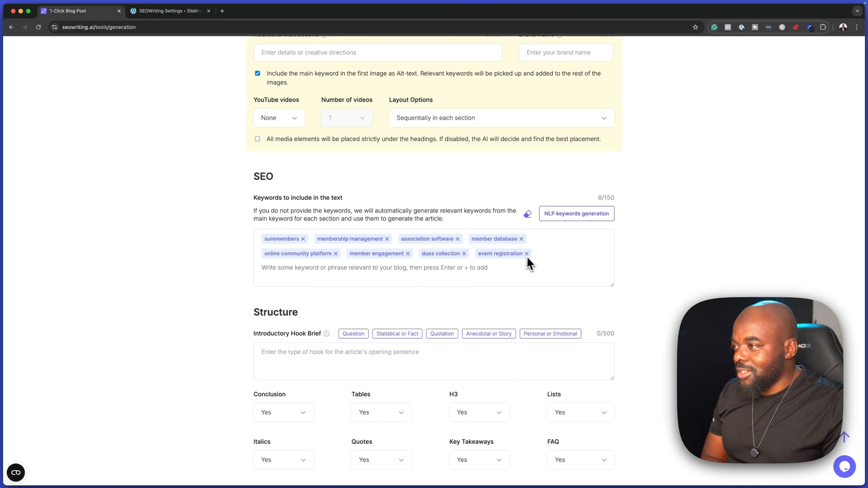
{"action": "scroll", "scroll_direction": "down", "scroll_amount": 3}
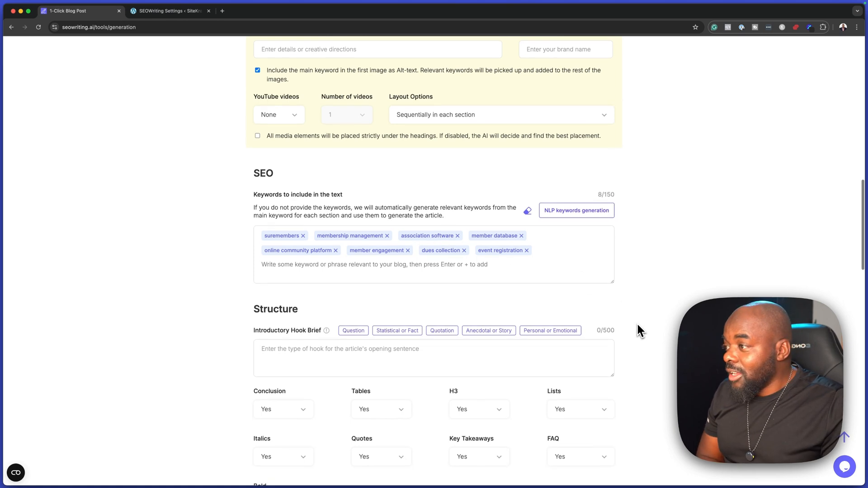
Scroll through Structure settings showing conclusion, tables, FAQ and key takeaways set to Yes.
{"action": "scroll", "scroll_direction": "down", "scroll_amount": 3}
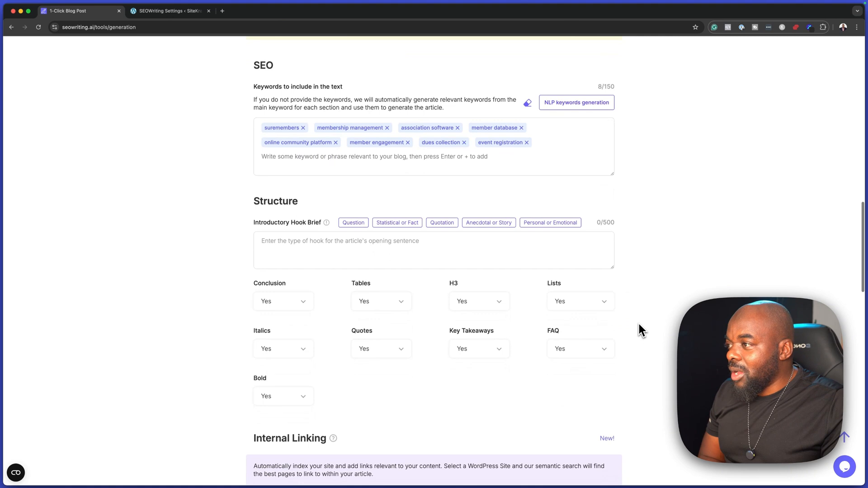
{"action": "scroll", "scroll_direction": "down", "scroll_amount": 3}
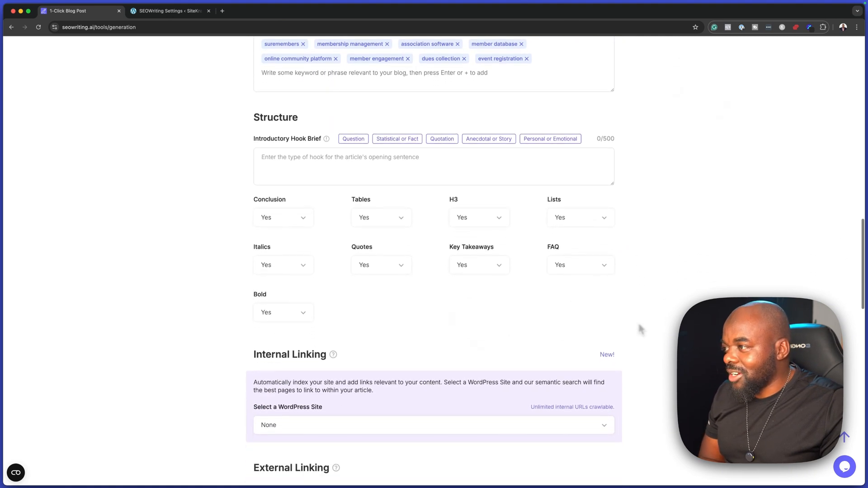
{"action": "mouse_move", "coordinate": [354, 146]}
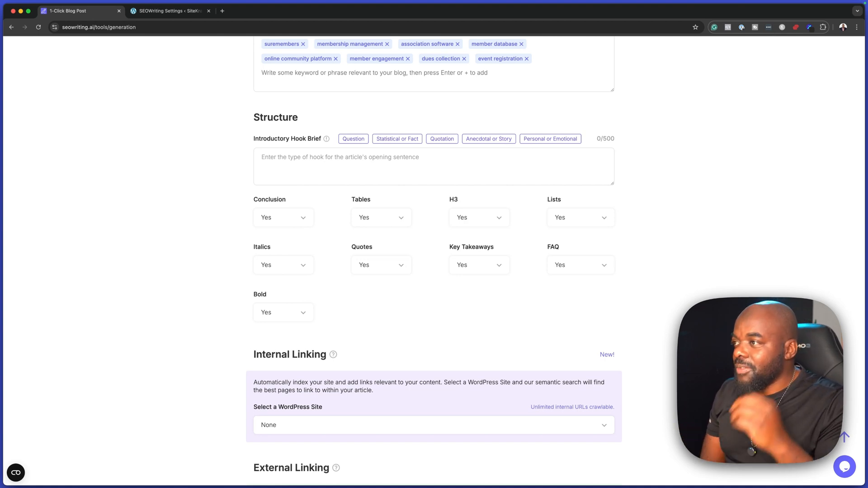
{"action": "mouse_move", "coordinate": [354, 141]}
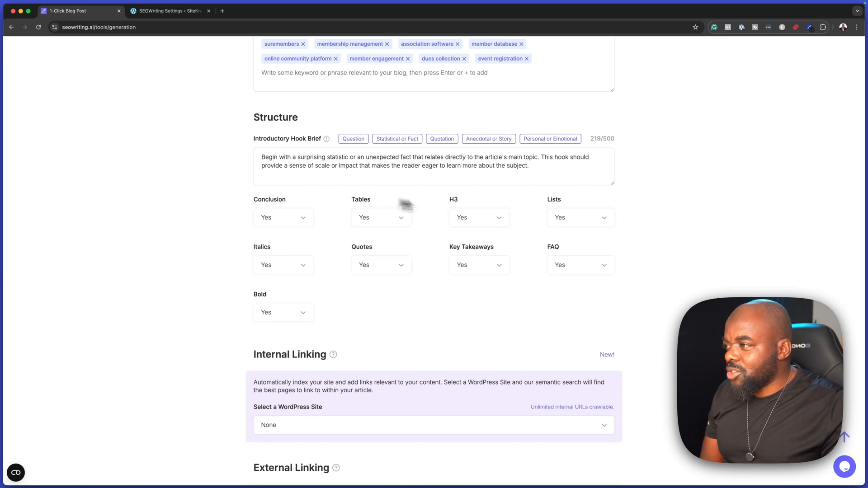
{"action": "scroll", "scroll_direction": "down", "scroll_amount": 3}
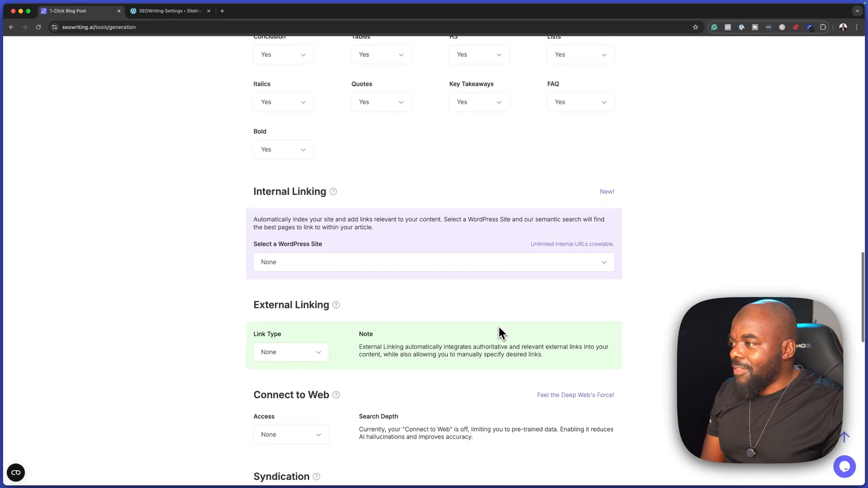
{"action": "scroll", "scroll_direction": "down", "scroll_amount": 3}
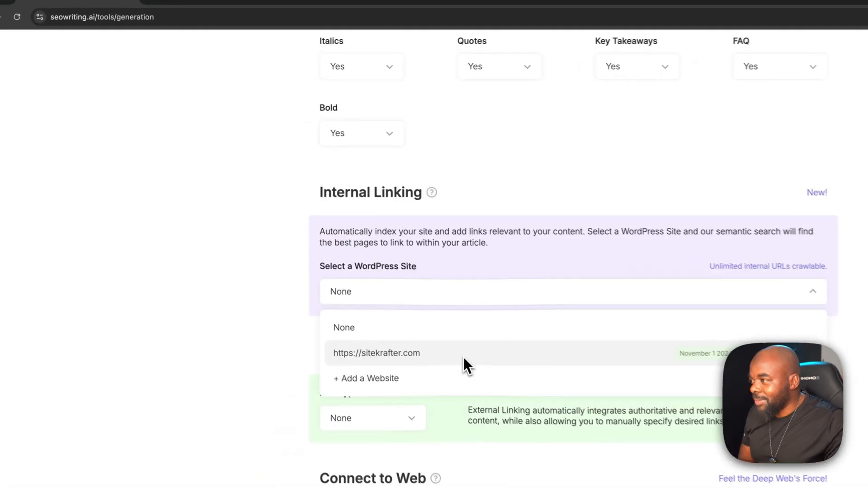
{"action": "left_click", "coordinate": [377, 353]}
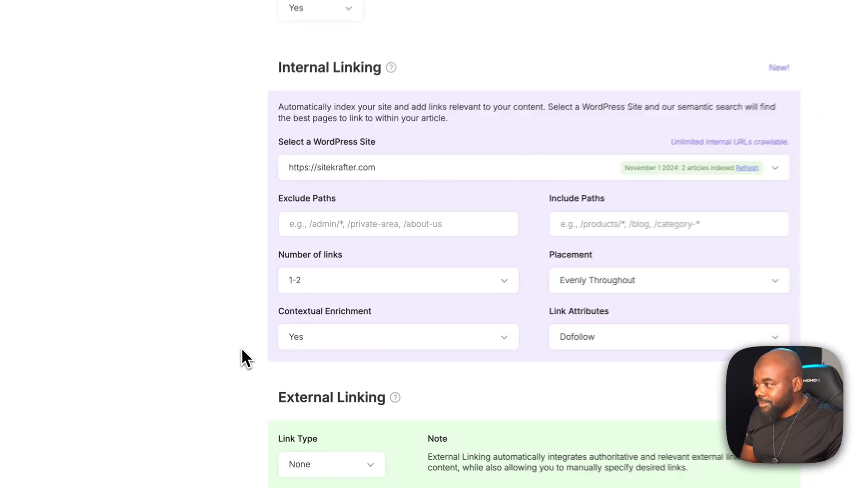
Scroll to Publishing to Website: sitekrafter.com, post type 'post', status Publish.
{"action": "scroll", "scroll_direction": "down", "scroll_amount": 3}
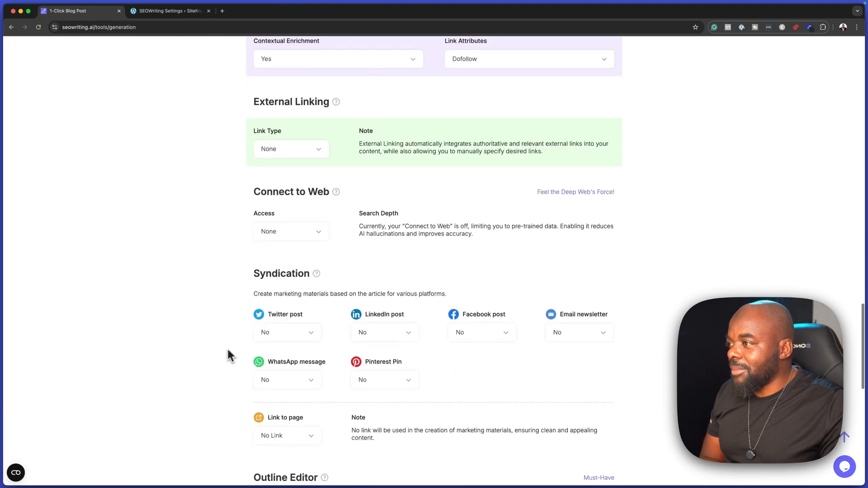
{"action": "scroll", "scroll_direction": "down", "scroll_amount": 3}
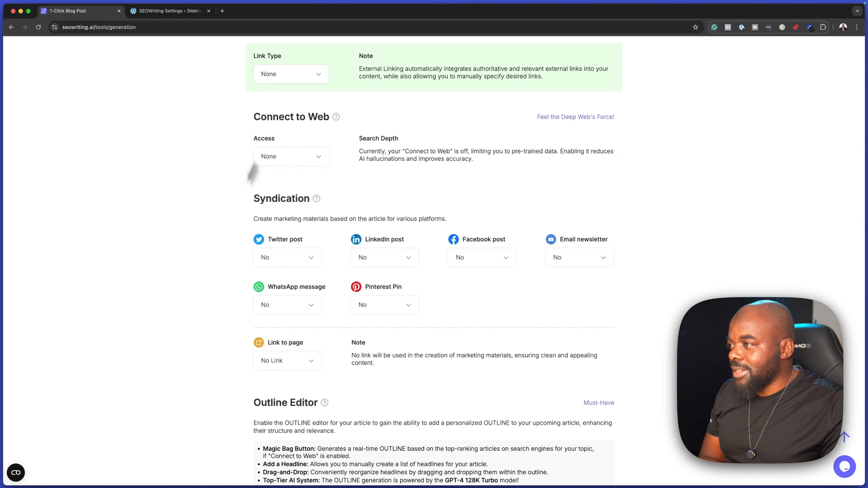
{"action": "scroll", "scroll_direction": "down", "scroll_amount": 3}
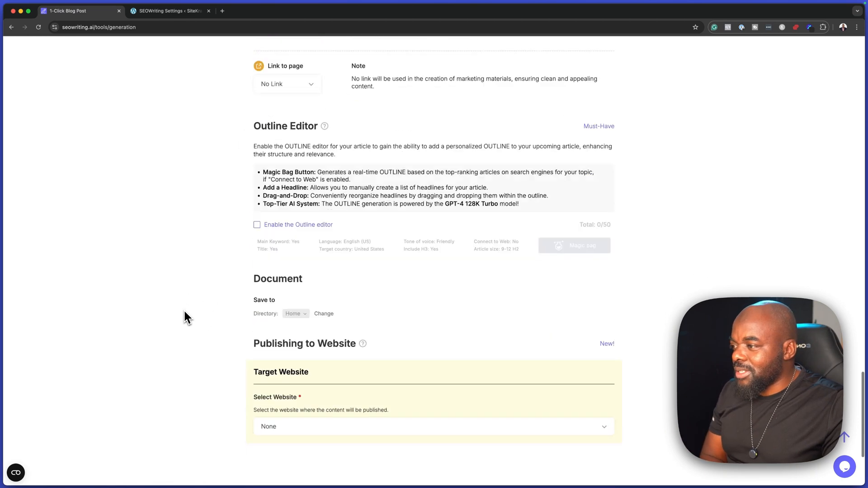
{"action": "scroll", "scroll_direction": "down", "scroll_amount": 3}
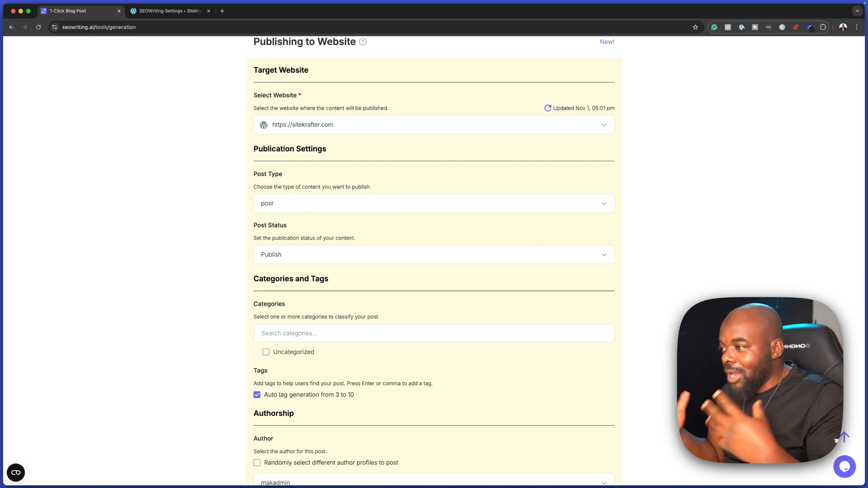
{"action": "mouse_move", "coordinate": [342, 258]}
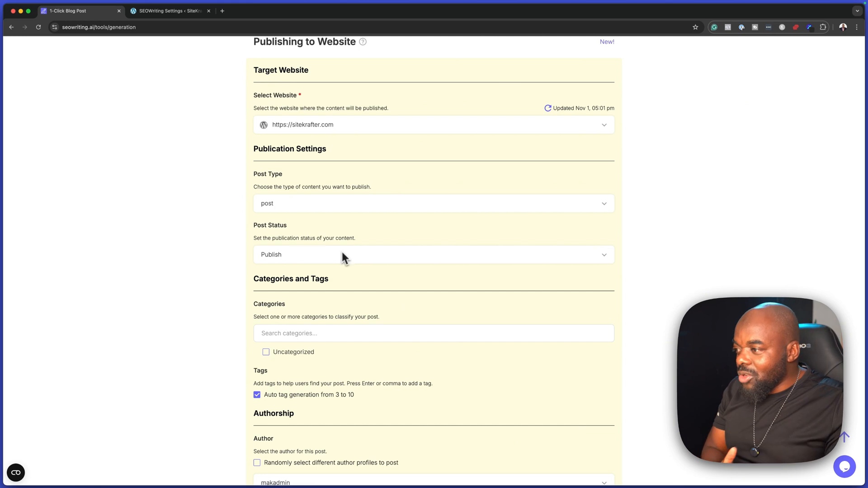
{"action": "scroll", "scroll_direction": "down", "scroll_amount": 3}
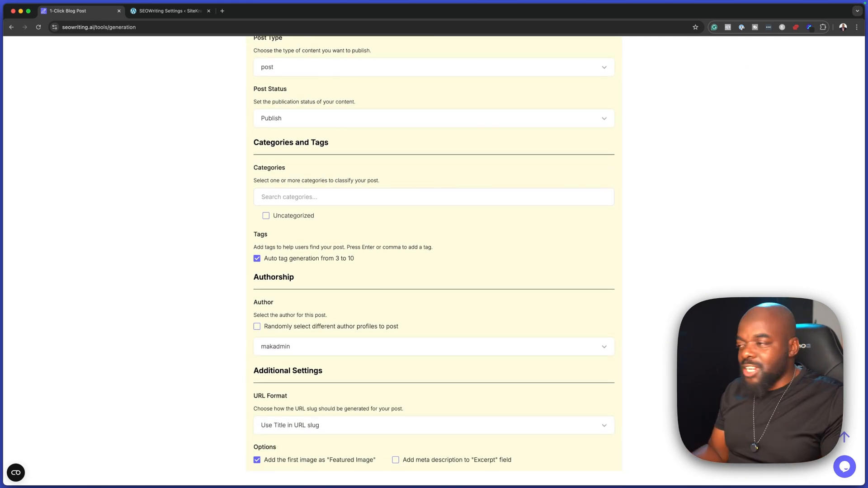
{"action": "mouse_move", "coordinate": [525, 389]}
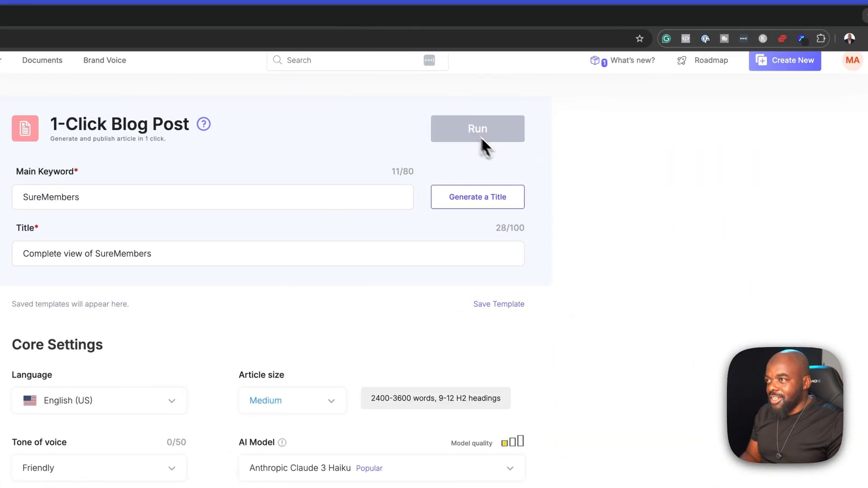
Run the SureMembers article generation and wait for its green completed check.
{"action": "left_click", "coordinate": [477, 128]}
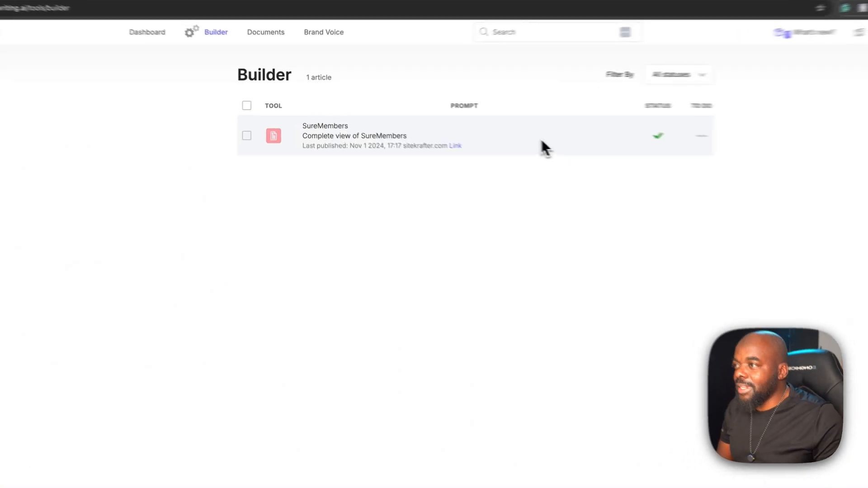
Open the 2720-word SureMembers article and read through its AI images and Key Takeaways.
{"action": "left_click", "coordinate": [355, 136]}
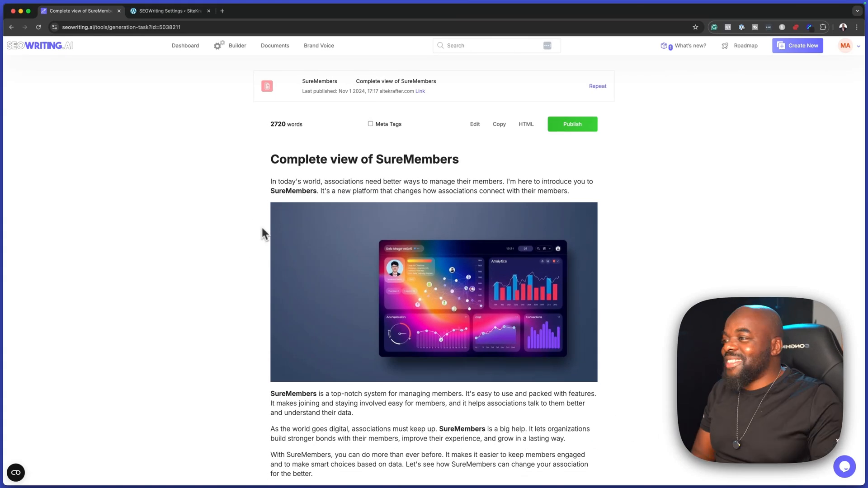
{"action": "mouse_move", "coordinate": [267, 247]}
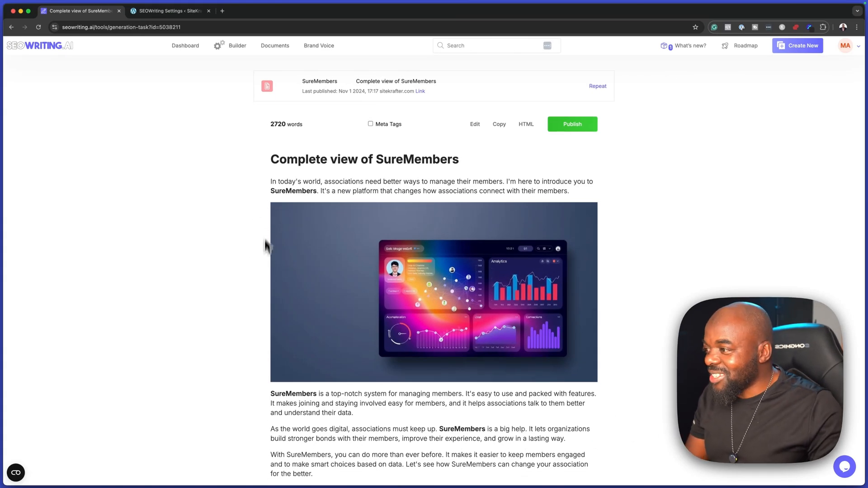
{"action": "scroll", "scroll_direction": "down", "scroll_amount": 3}
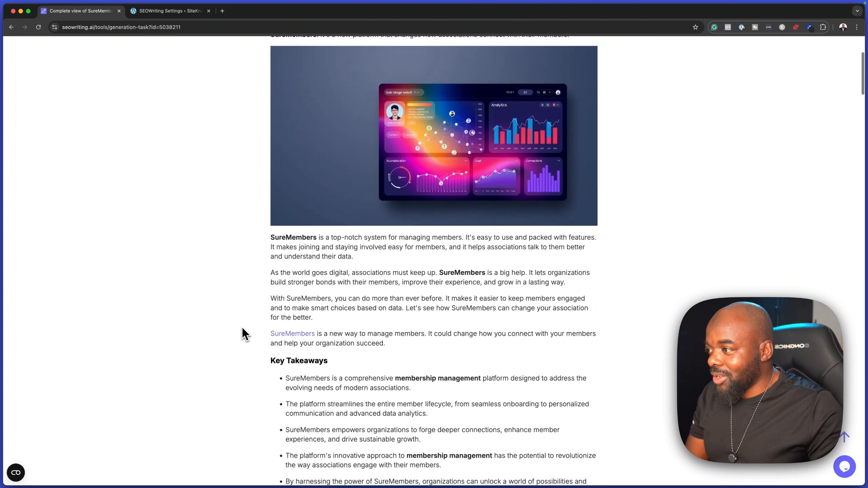
{"action": "scroll", "scroll_direction": "down", "scroll_amount": 3}
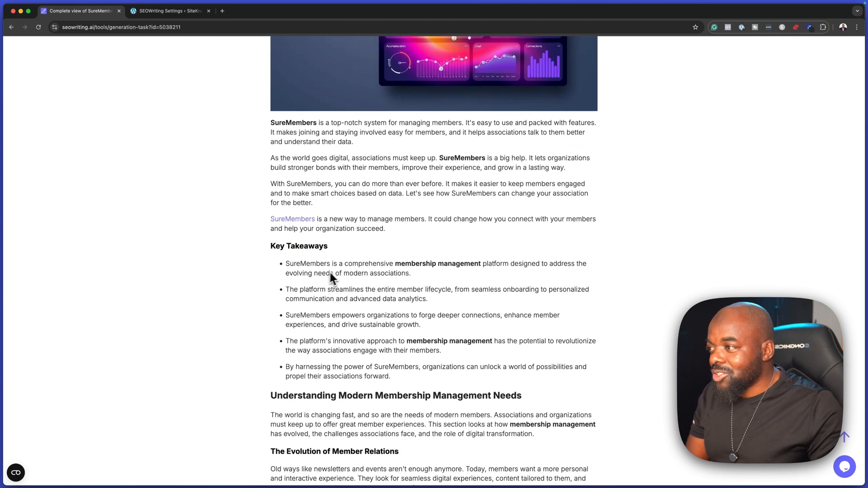
{"action": "mouse_move", "coordinate": [293, 276]}
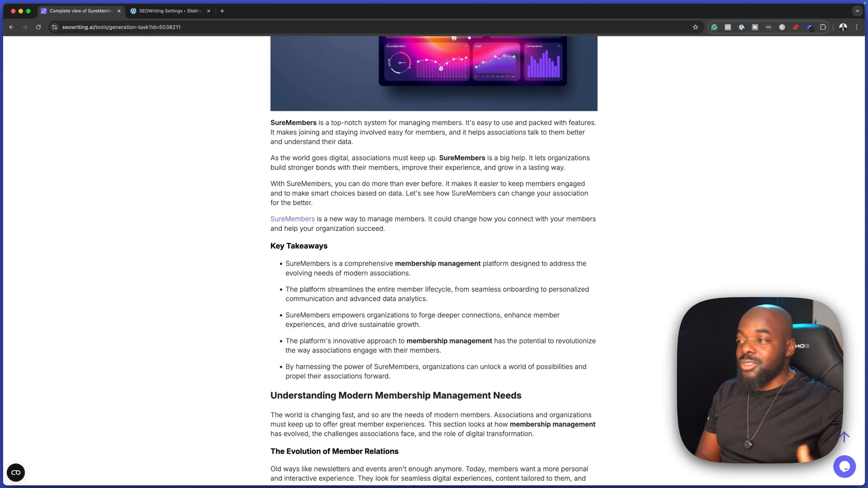
{"action": "mouse_move", "coordinate": [322, 321]}
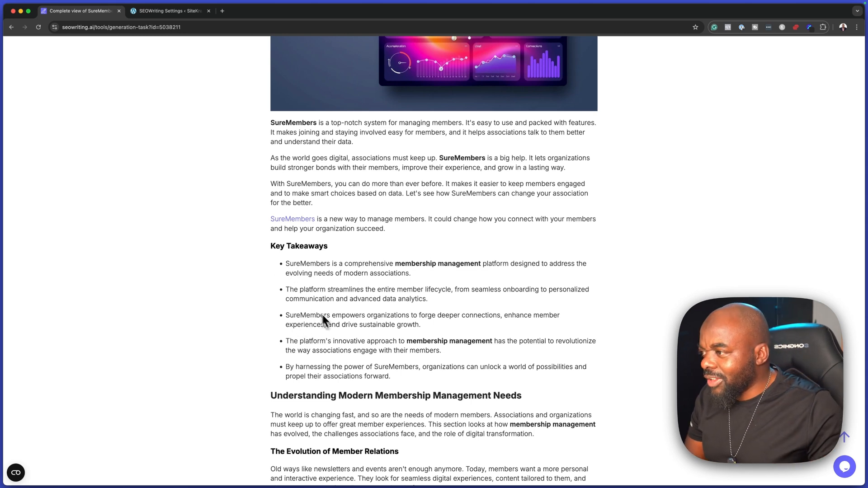
{"action": "scroll", "scroll_direction": "down", "scroll_amount": 3}
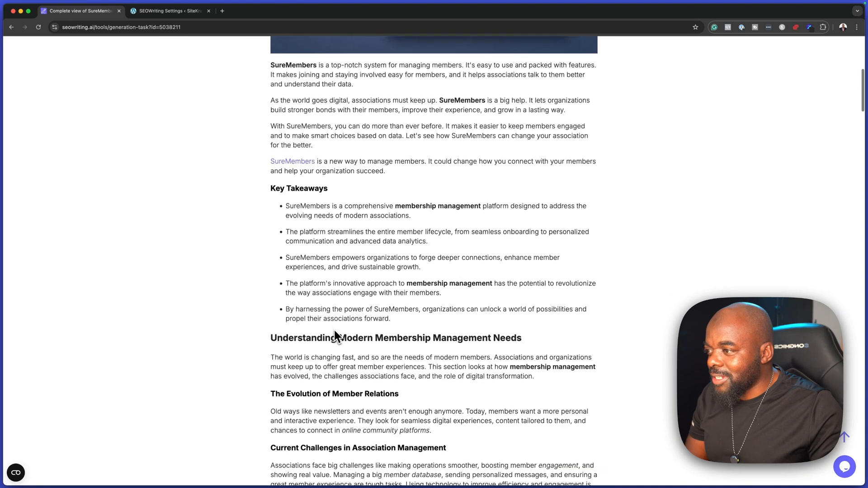
{"action": "scroll", "scroll_direction": "down", "scroll_amount": 3}
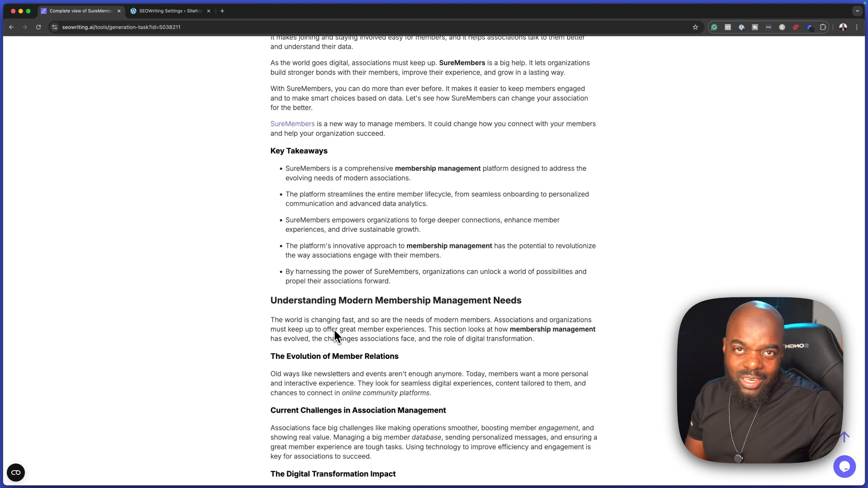
{"action": "scroll", "scroll_direction": "down", "scroll_amount": 3}
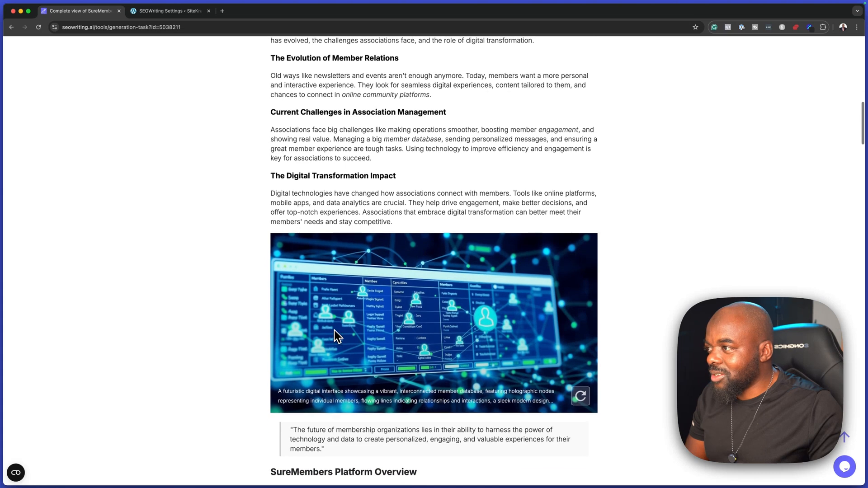
{"action": "scroll", "scroll_direction": "down", "scroll_amount": 3}
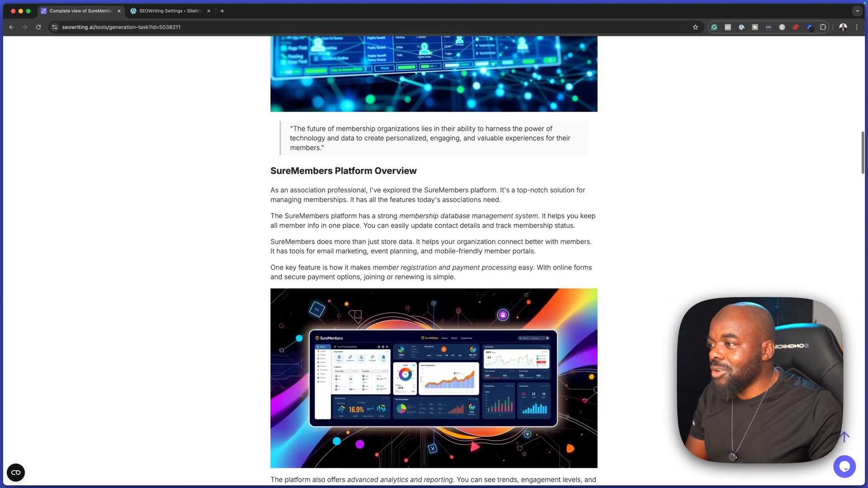
{"action": "scroll", "scroll_direction": "down", "scroll_amount": 3}
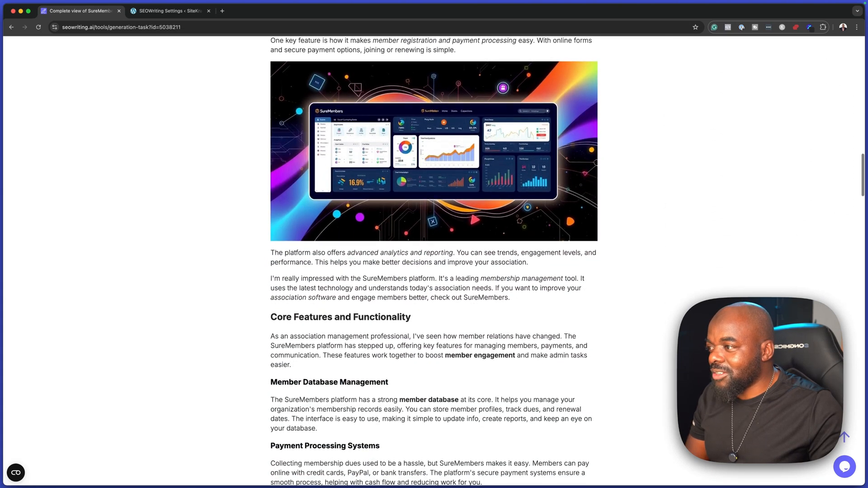
{"action": "scroll", "scroll_direction": "down", "scroll_amount": 3}
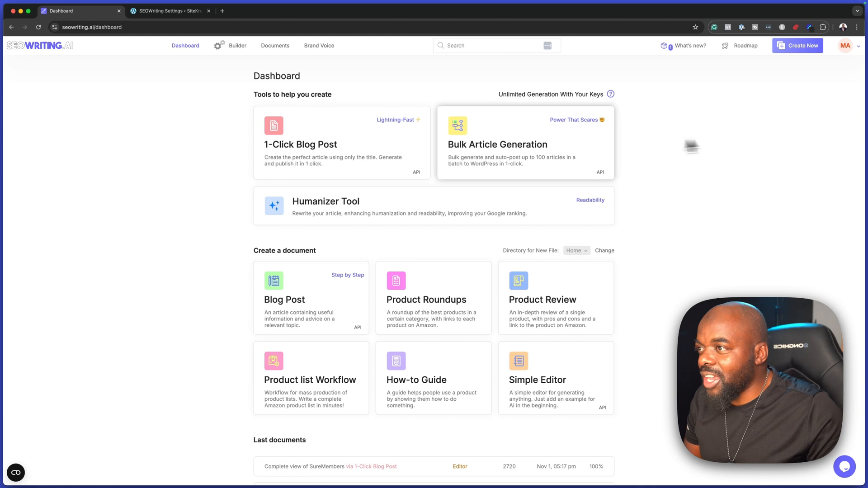
{"action": "mouse_move", "coordinate": [472, 153]}
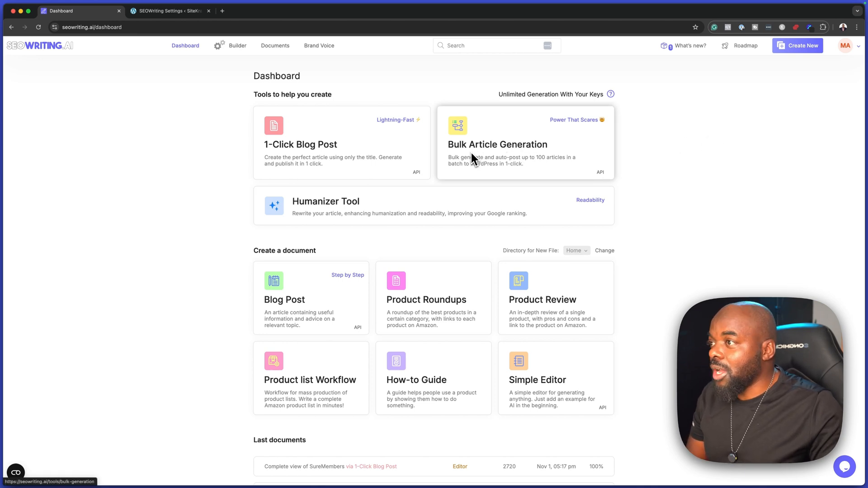
{"action": "mouse_move", "coordinate": [545, 158]}
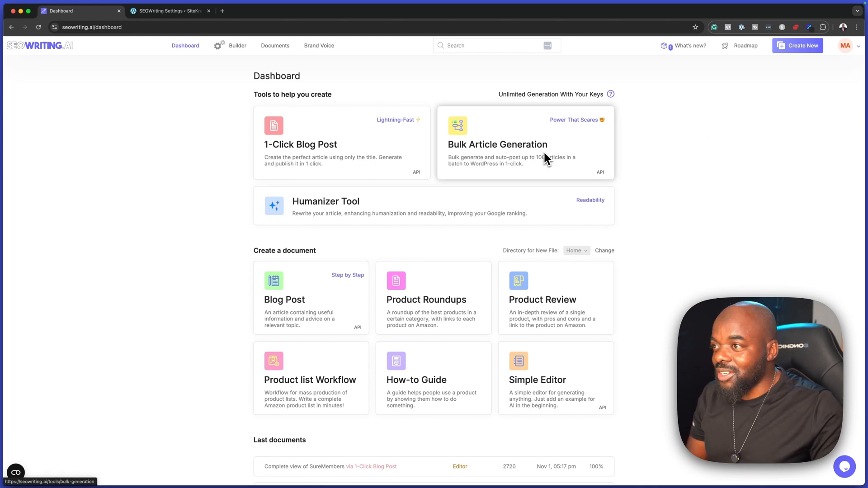
{"action": "mouse_move", "coordinate": [518, 145]}
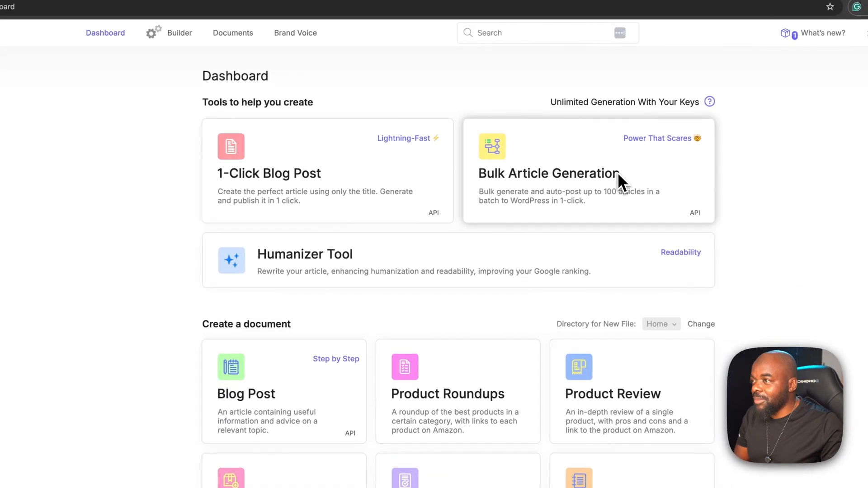
{"action": "left_click", "coordinate": [588, 171]}
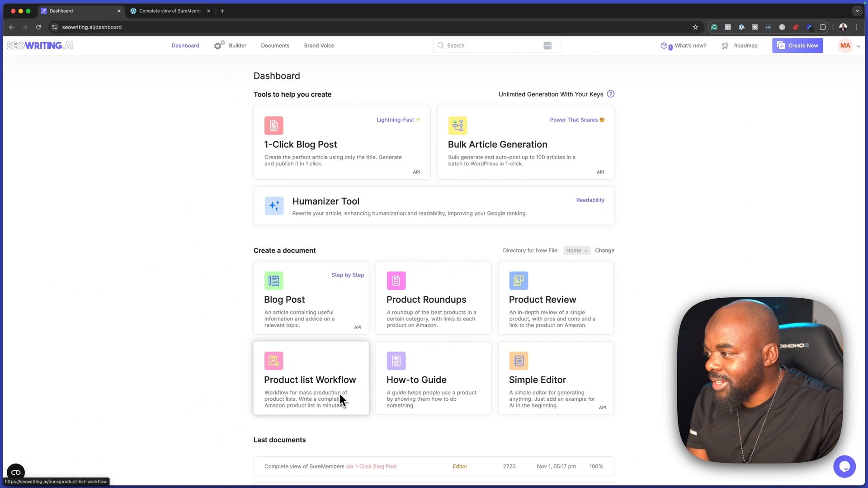
{"action": "mouse_move", "coordinate": [468, 383]}
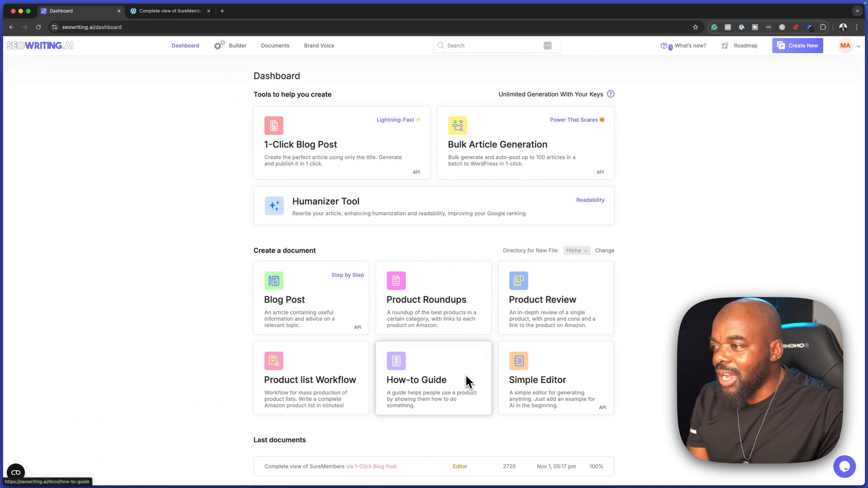
{"action": "mouse_move", "coordinate": [658, 408]}
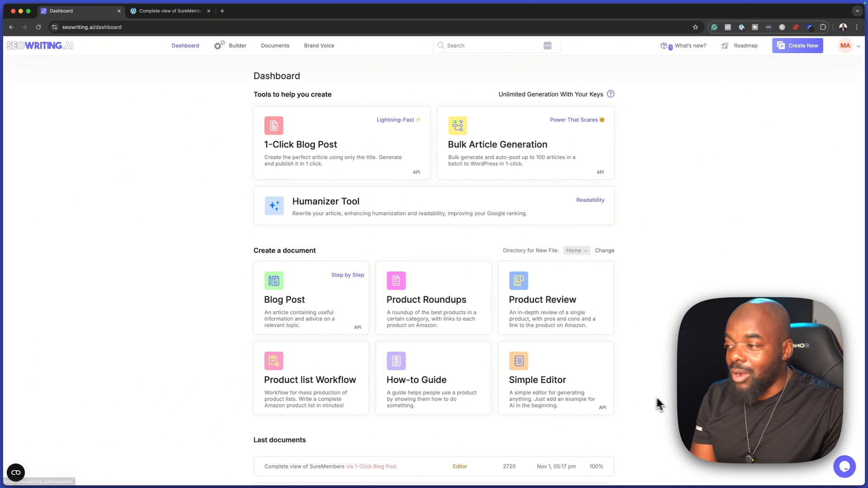
{"action": "scroll", "scroll_direction": "down", "scroll_amount": 3}
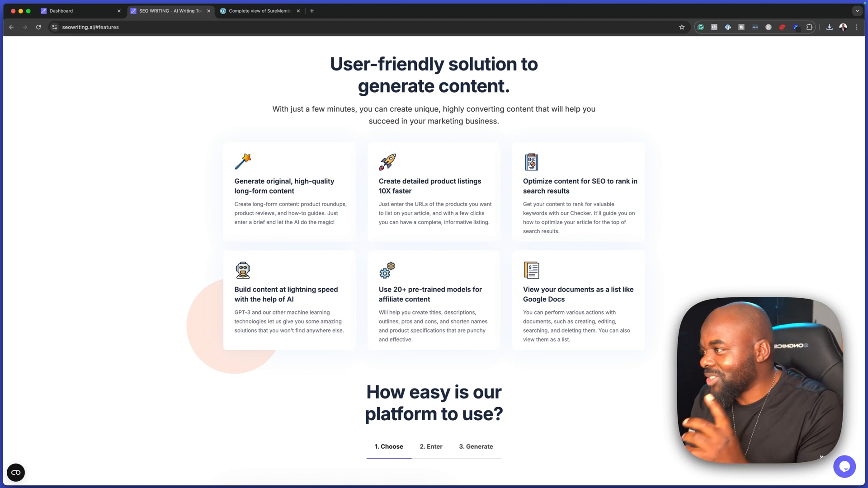
{"action": "mouse_move", "coordinate": [246, 197]}
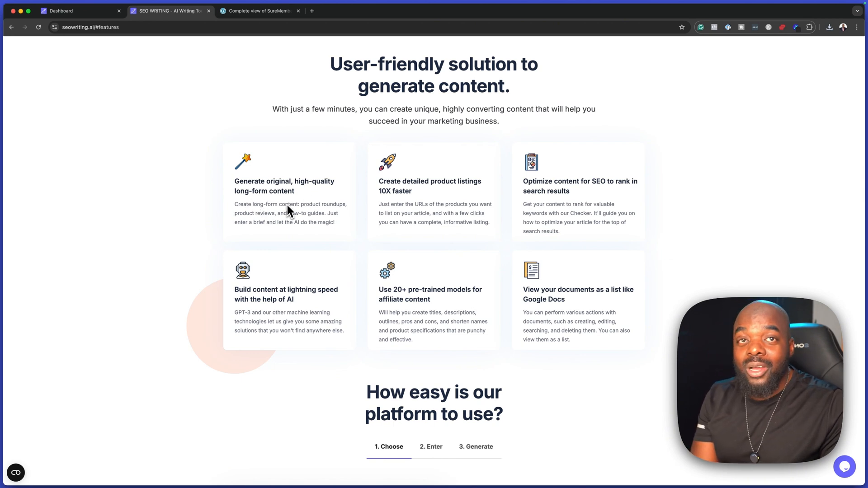
{"action": "mouse_move", "coordinate": [318, 230]}
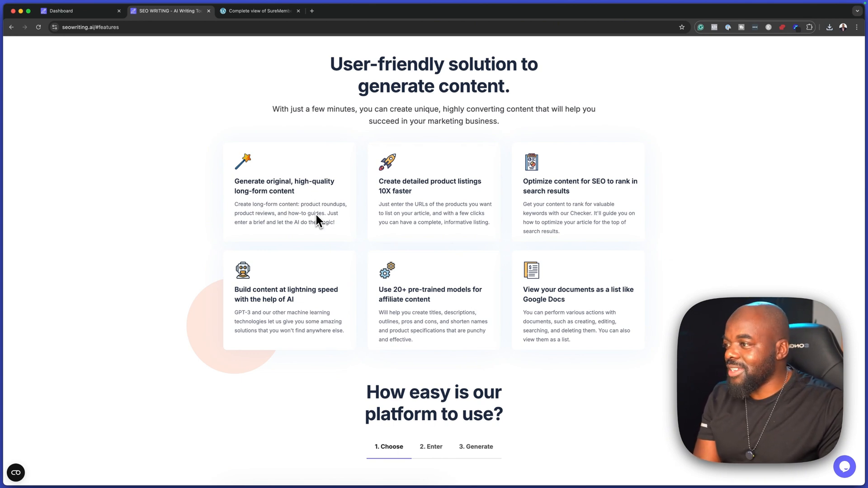
{"action": "mouse_move", "coordinate": [390, 195]}
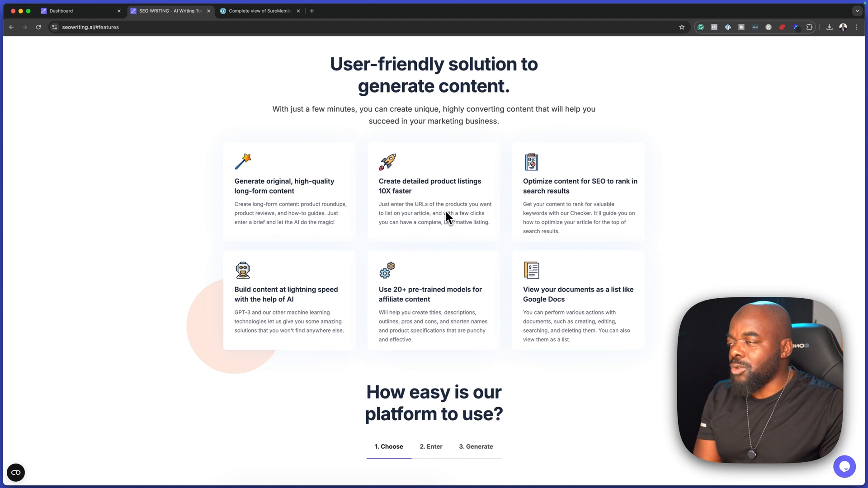
{"action": "mouse_move", "coordinate": [468, 273]}
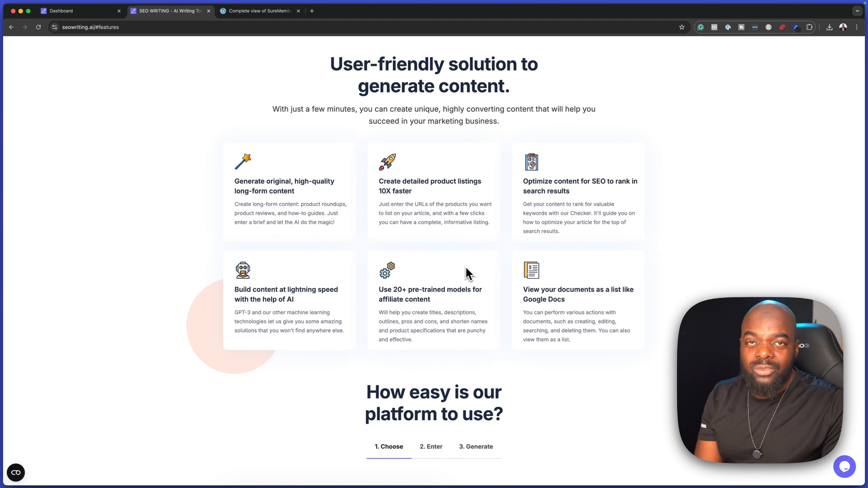
Scroll up to the 'AI Writing Tool for Generating Marketing Copy' homepage hero.
{"action": "scroll", "scroll_direction": "up", "scroll_amount": 3}
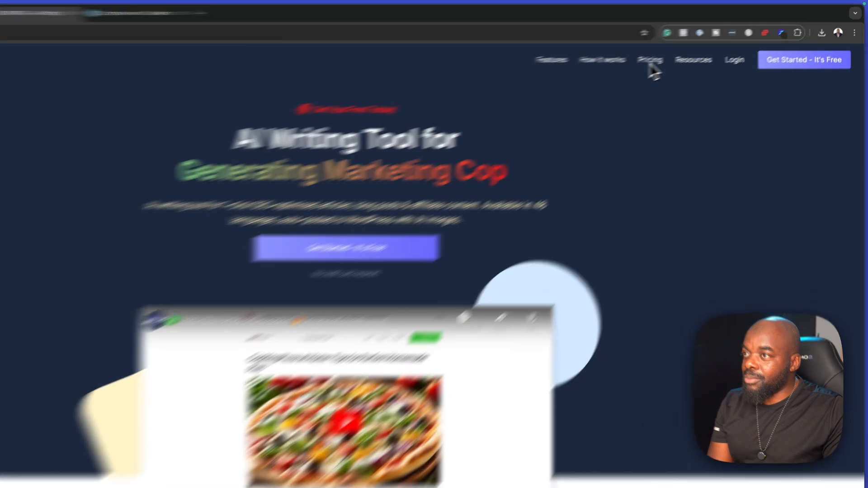
Go to Pricing and review the monthly plans: Free $0, Starter $19, Professional $79.
{"action": "left_click", "coordinate": [648, 59]}
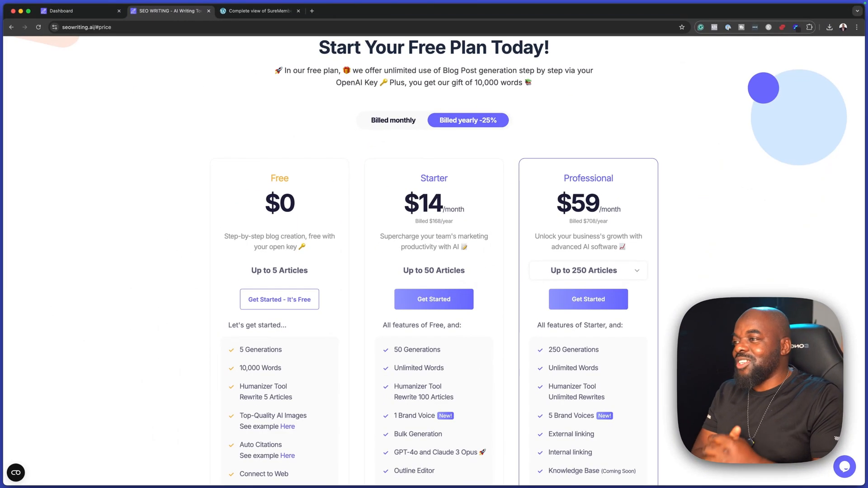
{"action": "mouse_move", "coordinate": [635, 92]}
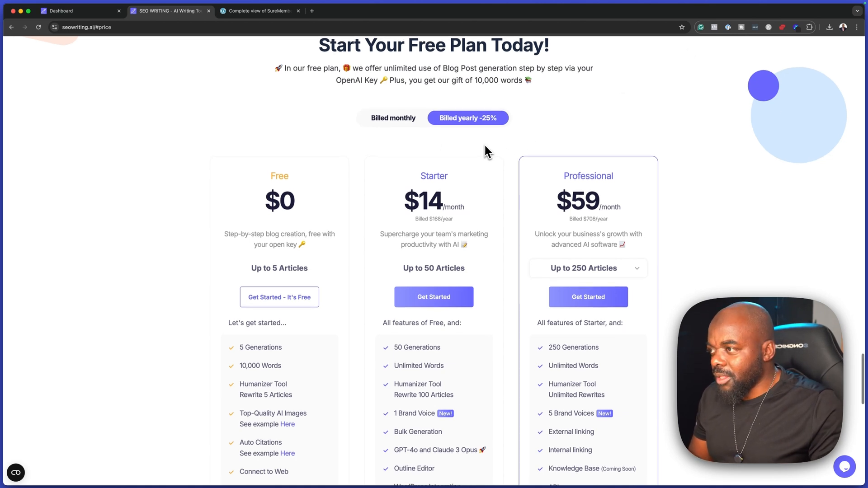
{"action": "scroll", "scroll_direction": "down", "scroll_amount": 3}
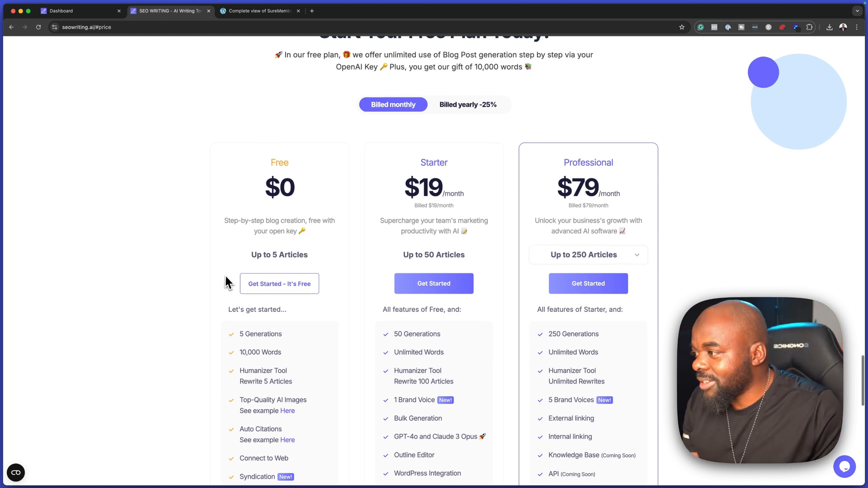
{"action": "scroll", "scroll_direction": "down", "scroll_amount": 3}
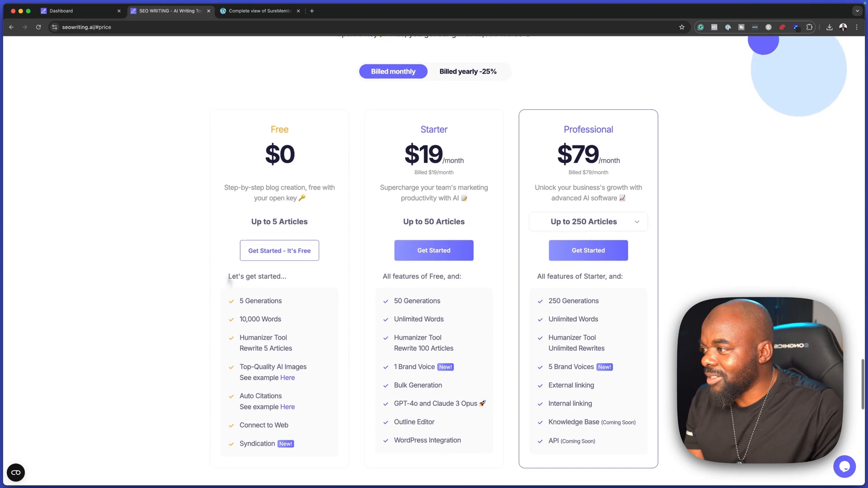
{"action": "scroll", "scroll_direction": "down", "scroll_amount": 3}
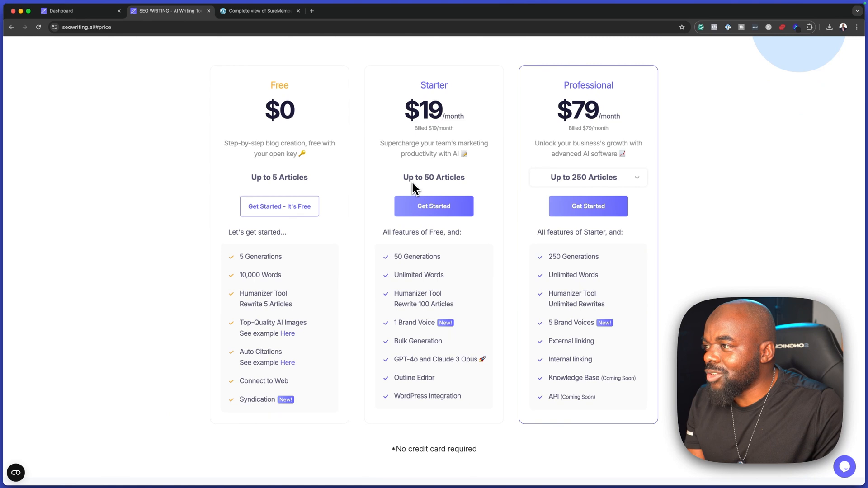
{"action": "mouse_move", "coordinate": [470, 190]}
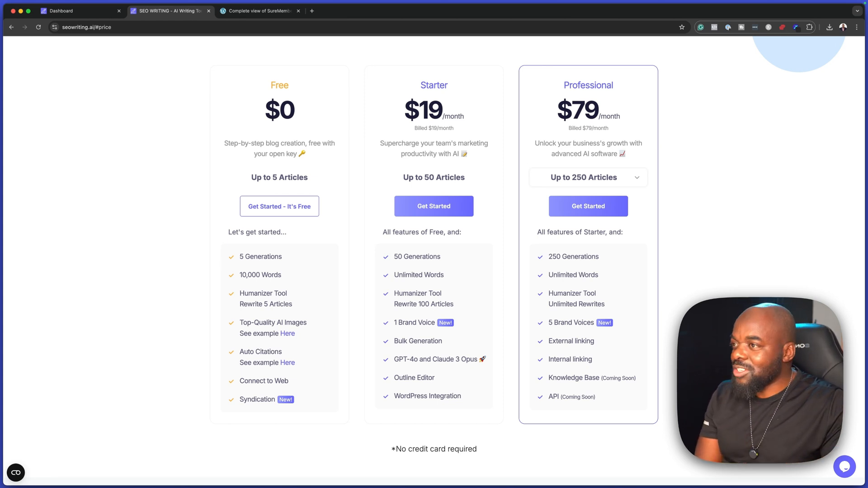
{"action": "mouse_move", "coordinate": [588, 183]}
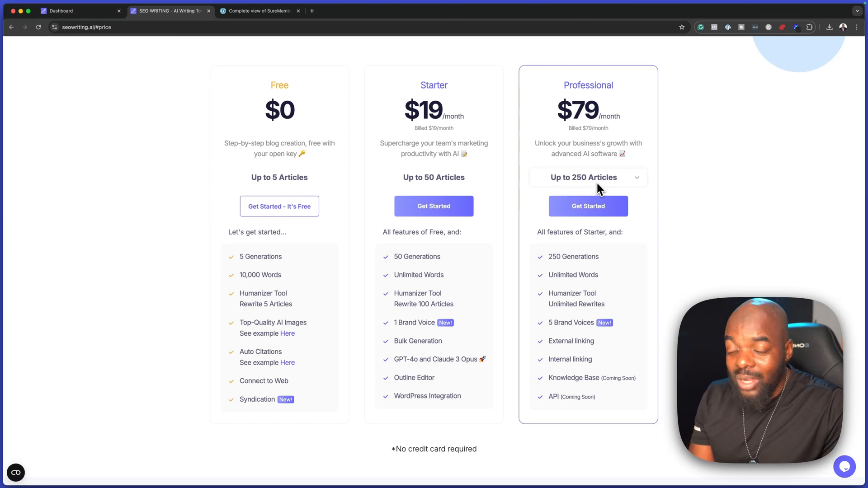
{"action": "mouse_move", "coordinate": [573, 190]}
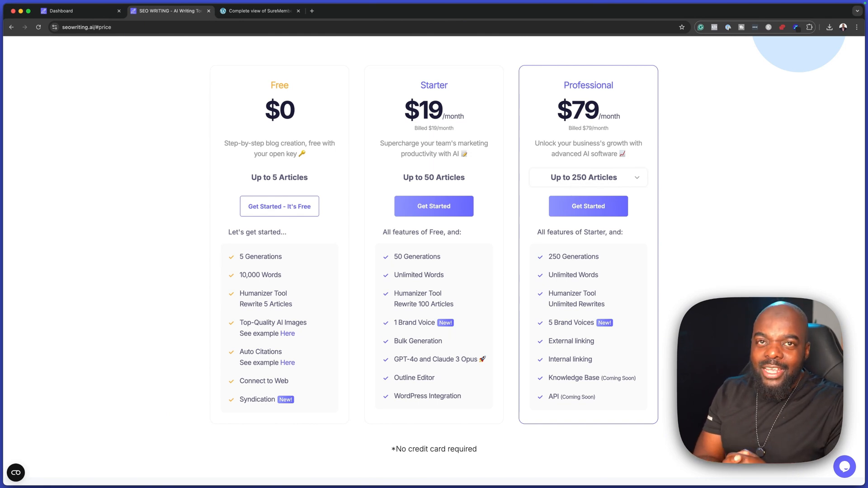
{"action": "mouse_move", "coordinate": [573, 190]}
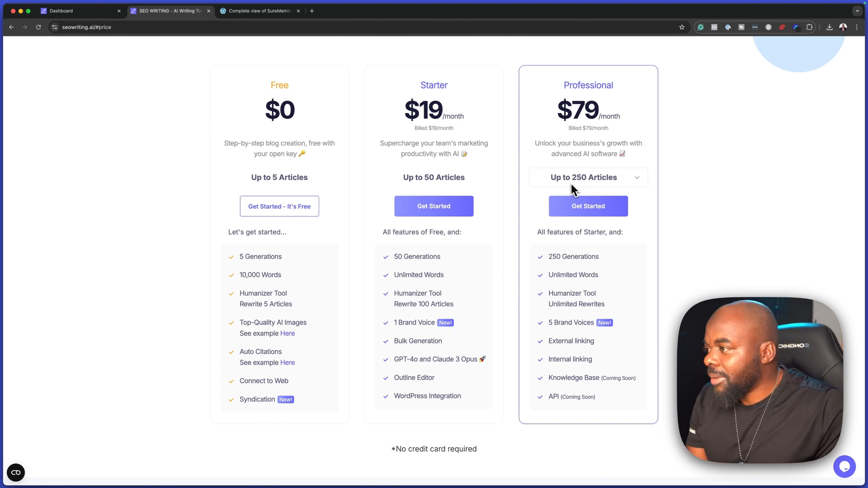
{"action": "mouse_move", "coordinate": [273, 190]}
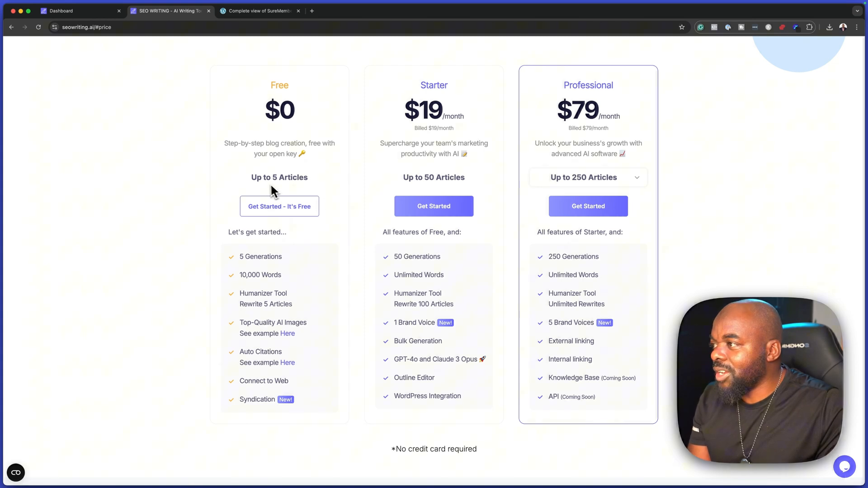
{"action": "mouse_move", "coordinate": [325, 259]}
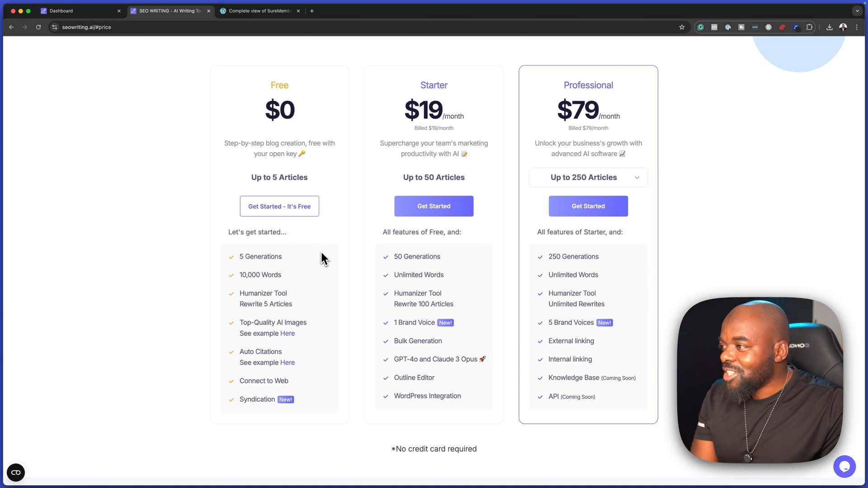